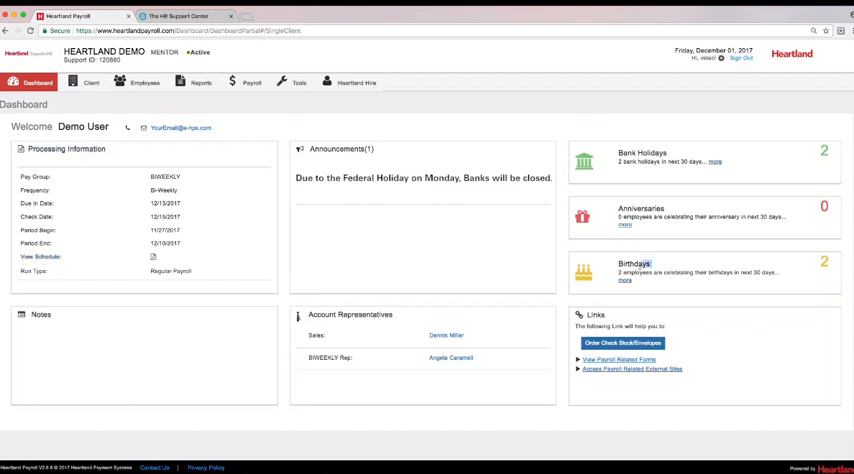
Step: Browse the payroll-related forms list and close the external sites list
double_click(634, 264)
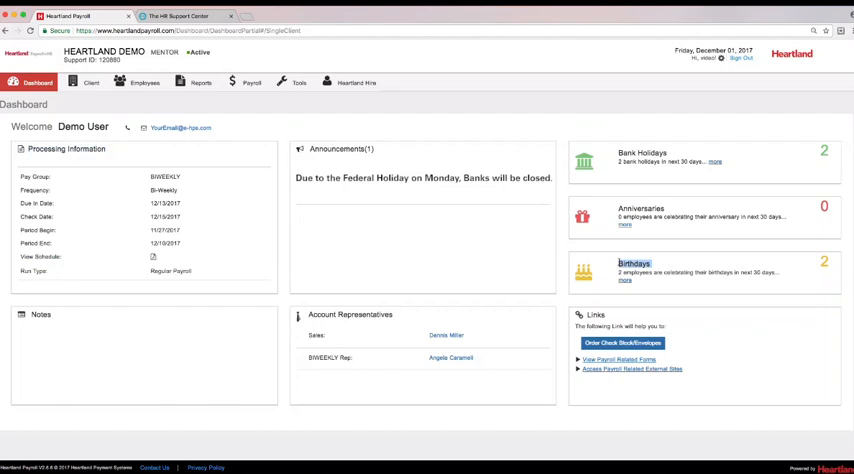
mouse_move(504, 336)
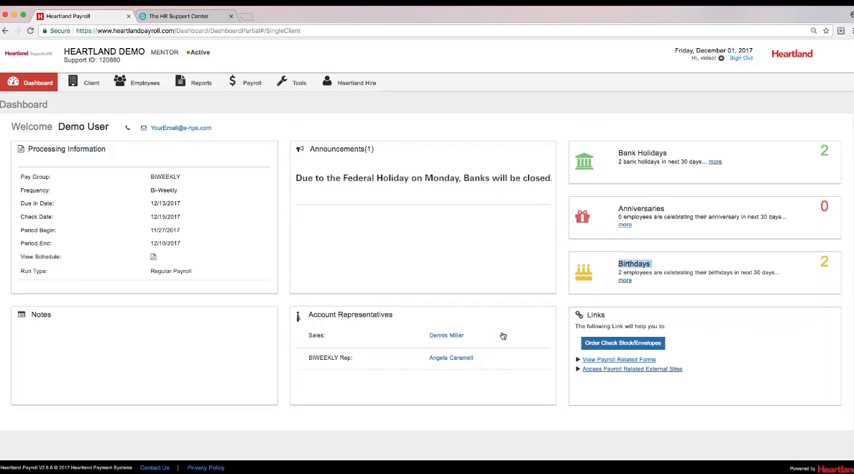
mouse_move(464, 364)
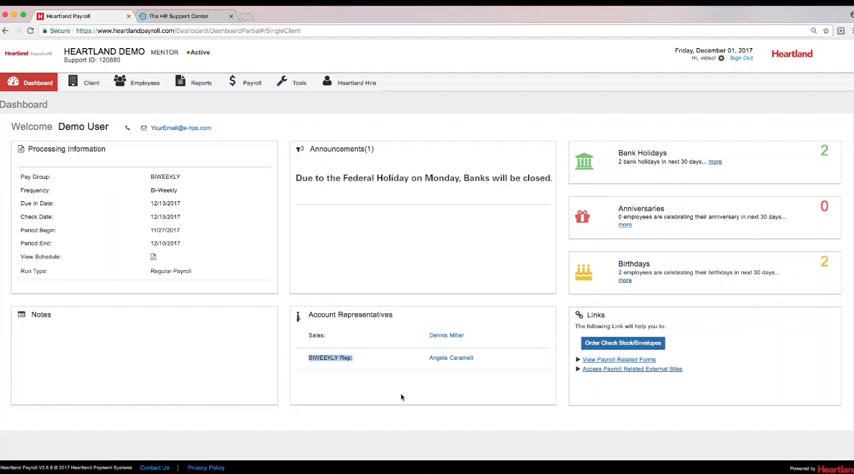
mouse_move(564, 380)
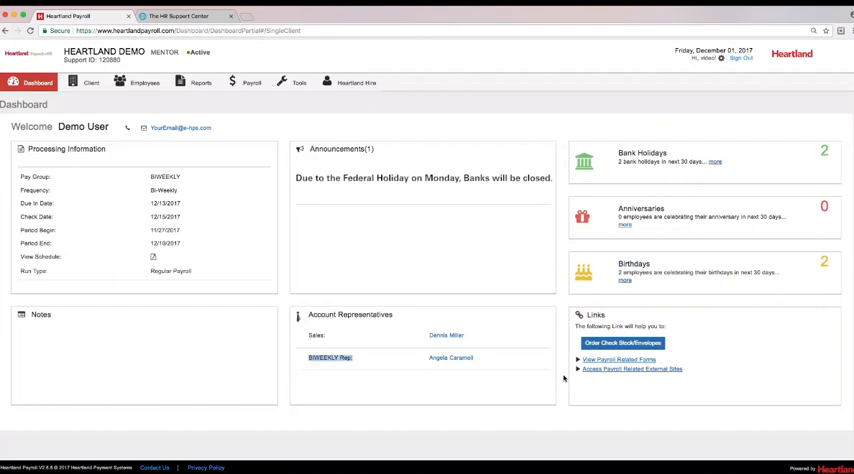
click(618, 360)
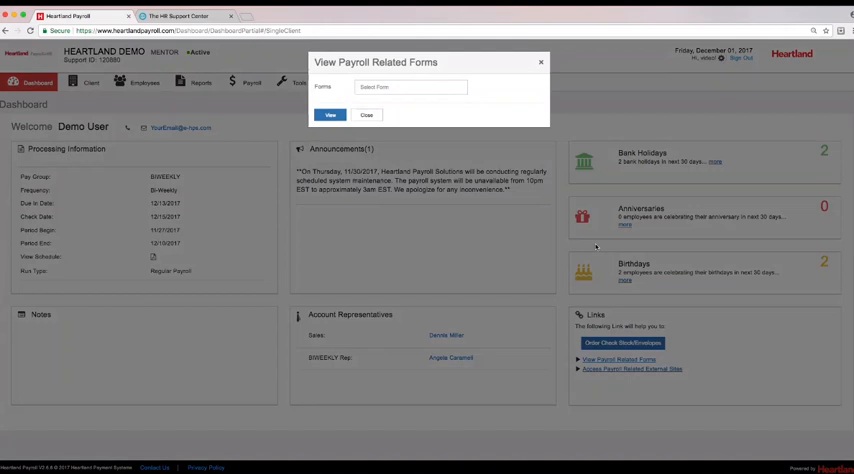
click(410, 88)
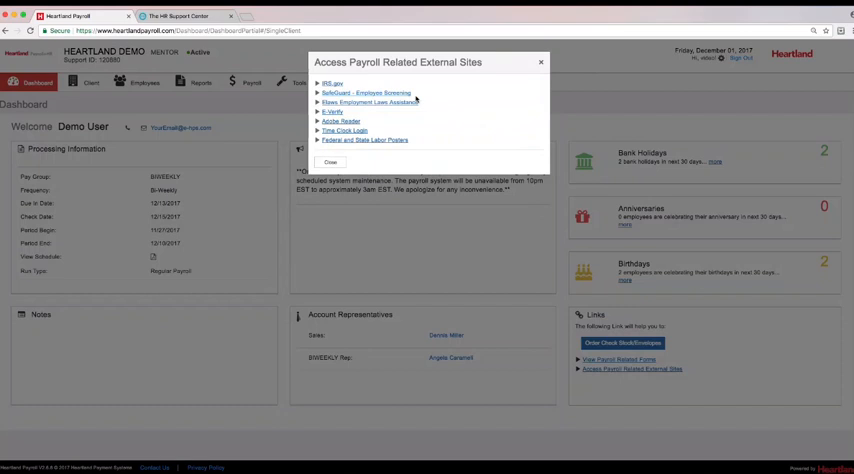
mouse_move(344, 116)
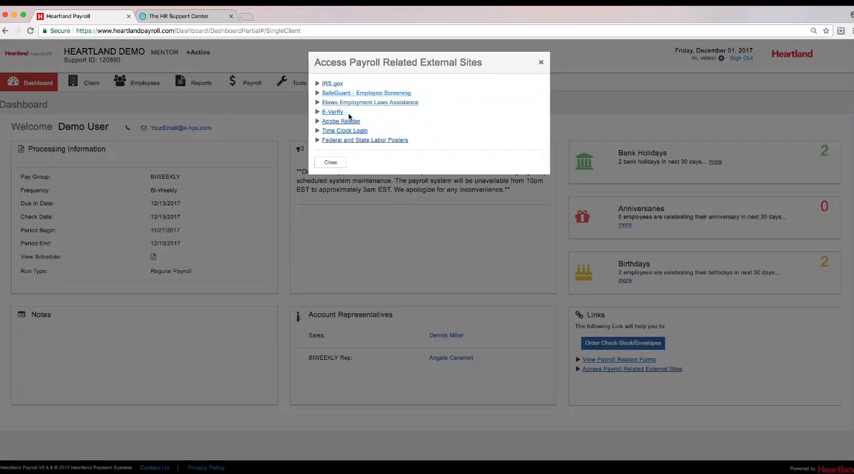
mouse_move(404, 148)
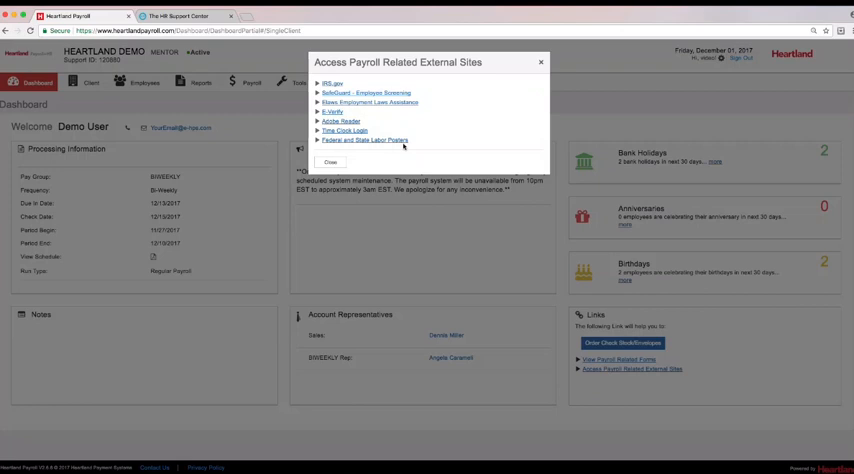
mouse_move(534, 60)
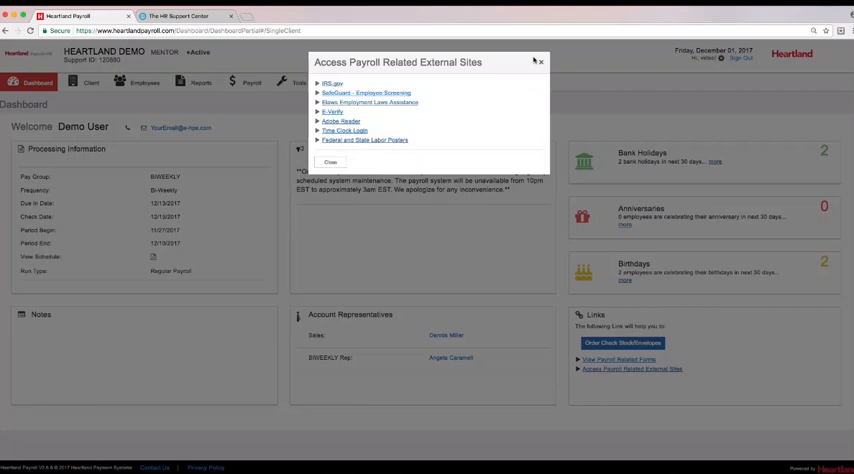
click(330, 162)
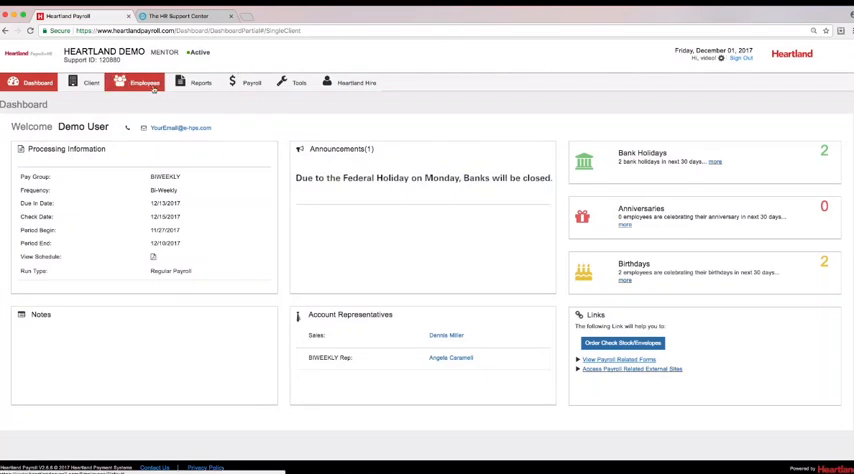
Step: Start a new employee named JOE Smith in Employees and choose an ID type
click(144, 82)
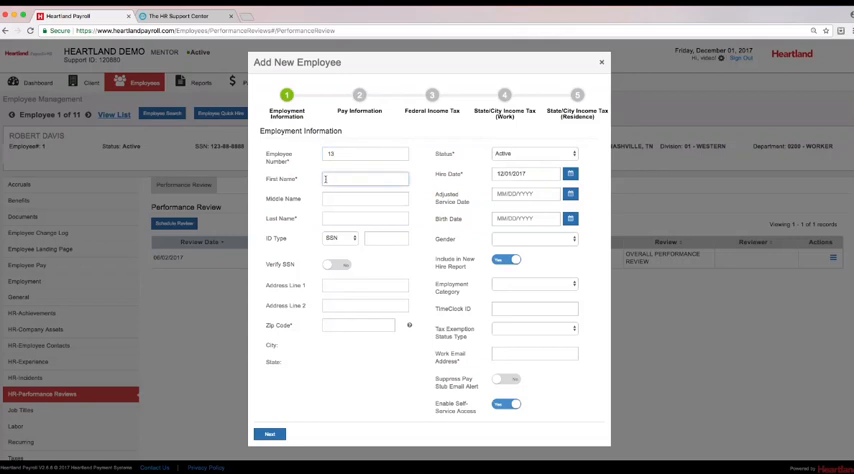
text(JOE)
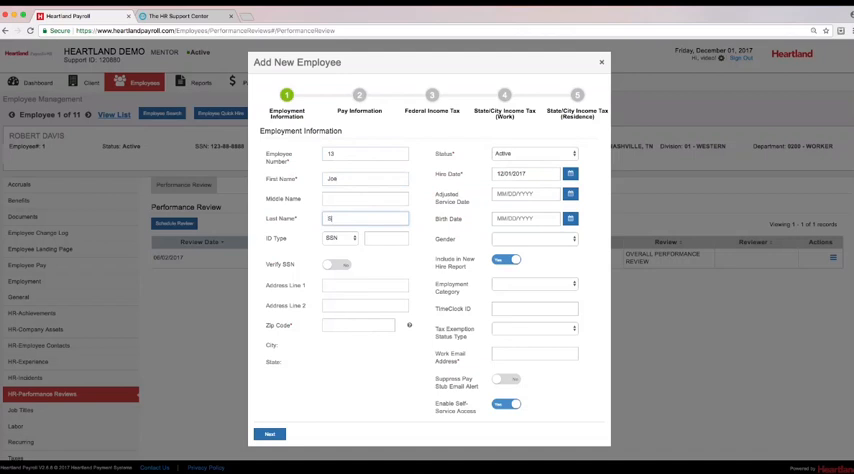
text(Smith)
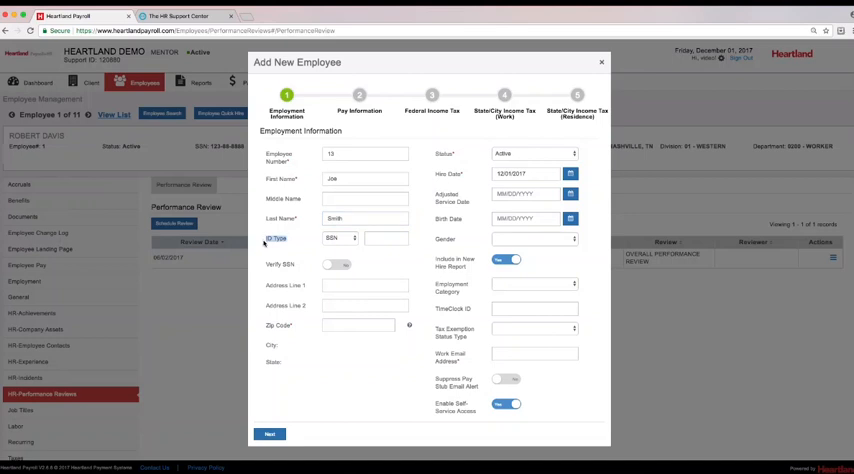
click(344, 238)
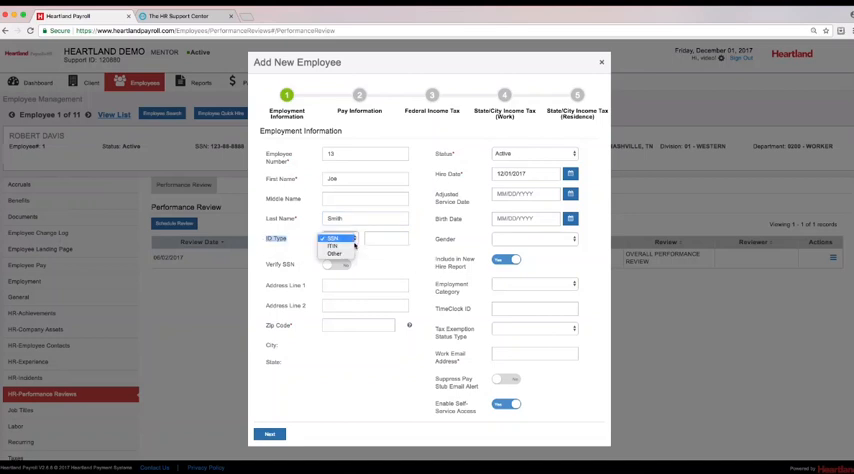
click(336, 238)
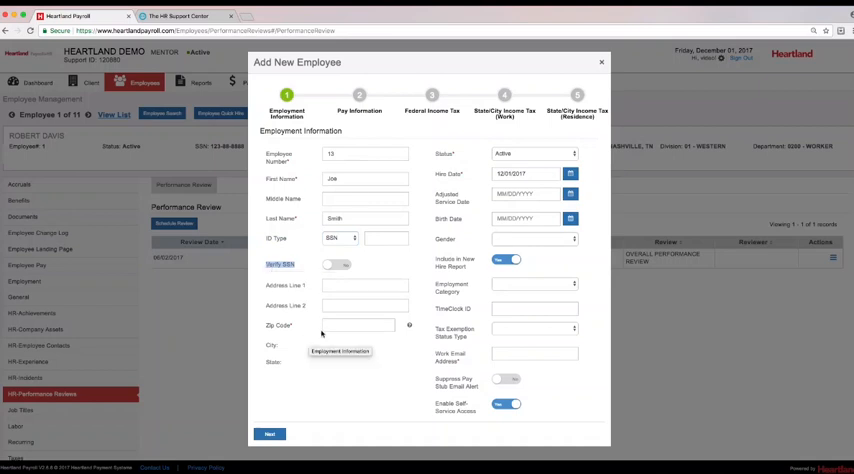
Step: Enter zip code 44 with city and state, and email joe.smith for the new employee
text(44054)
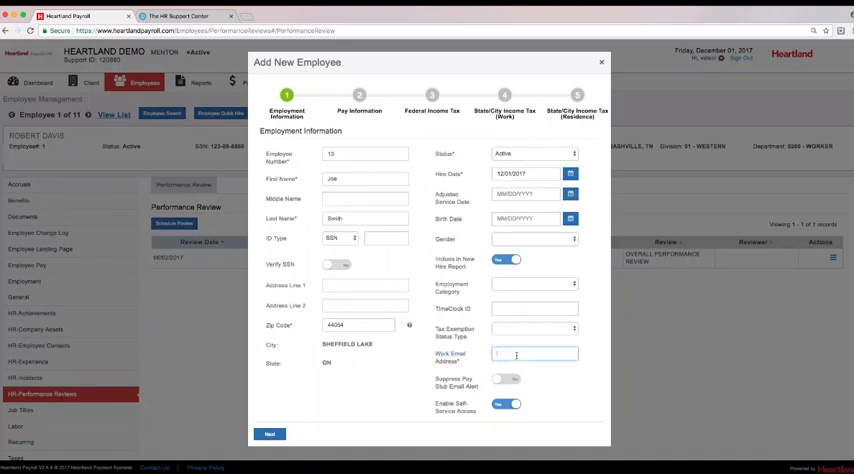
text(Joe)
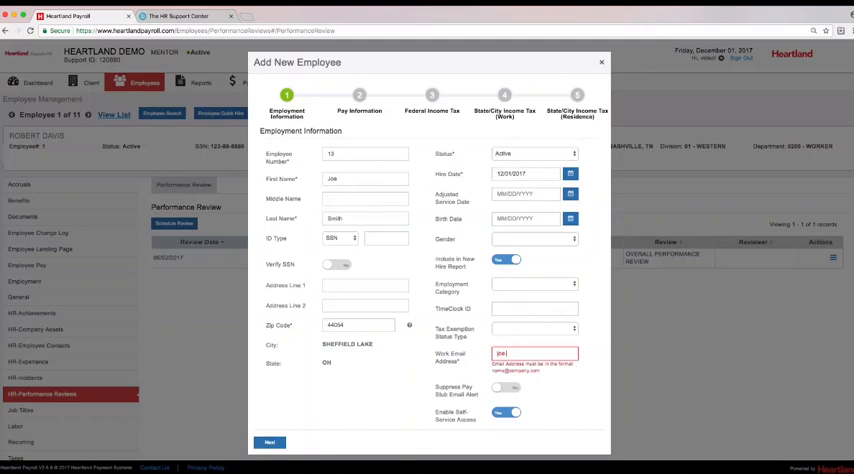
text(joe.smith)
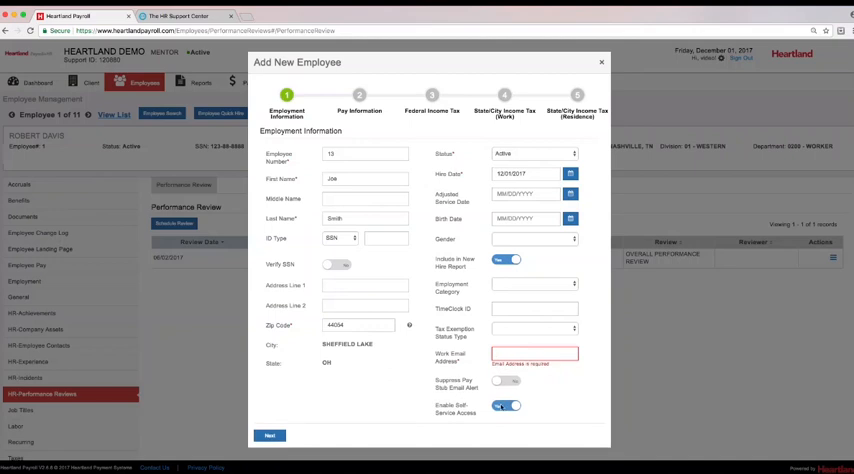
click(504, 404)
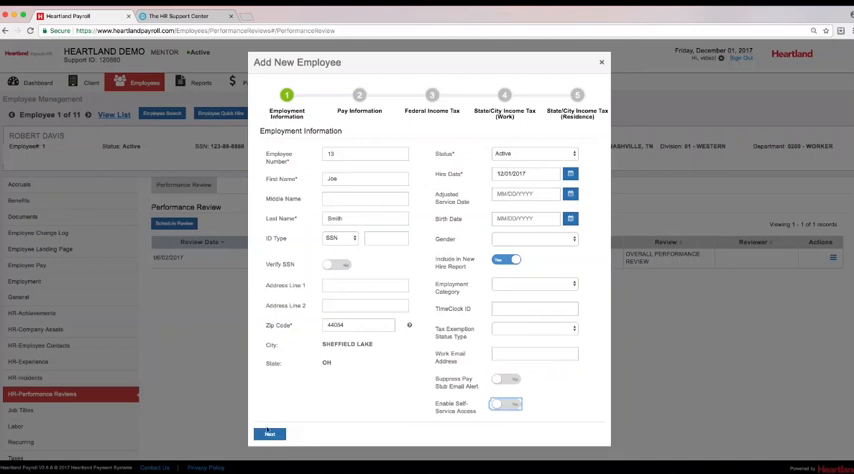
Step: On Pay Information set pay group BIWEEKLY, pay type Hourly and frequency Bi-Weekly
click(270, 434)
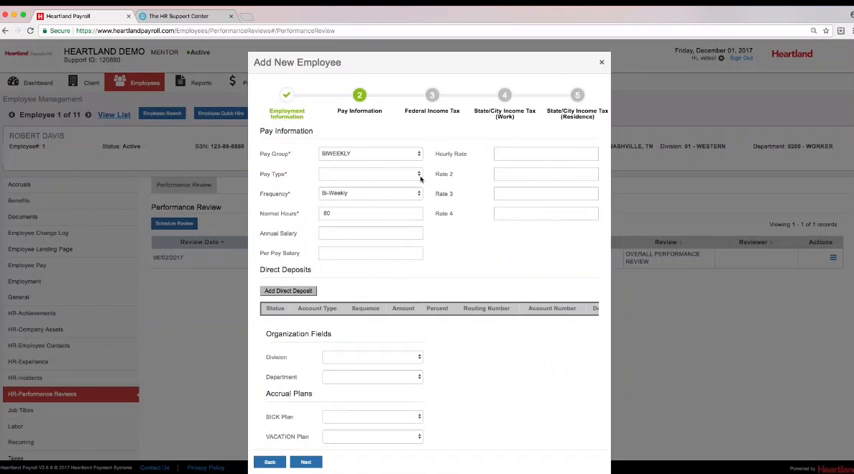
click(370, 174)
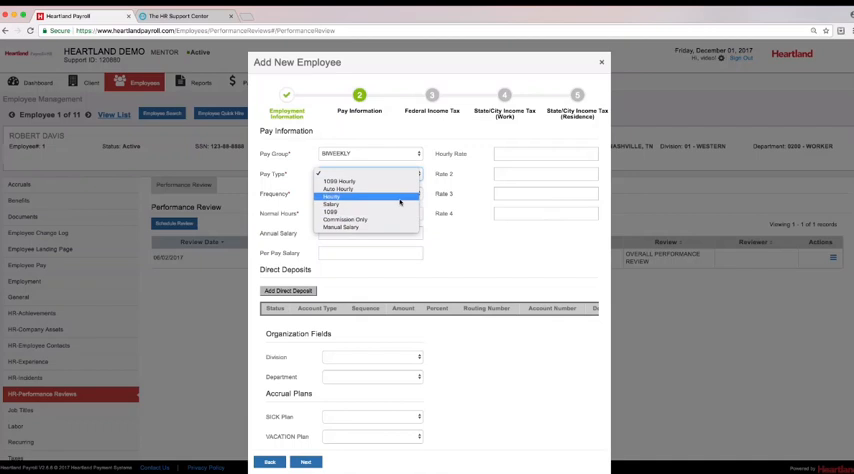
mouse_move(358, 212)
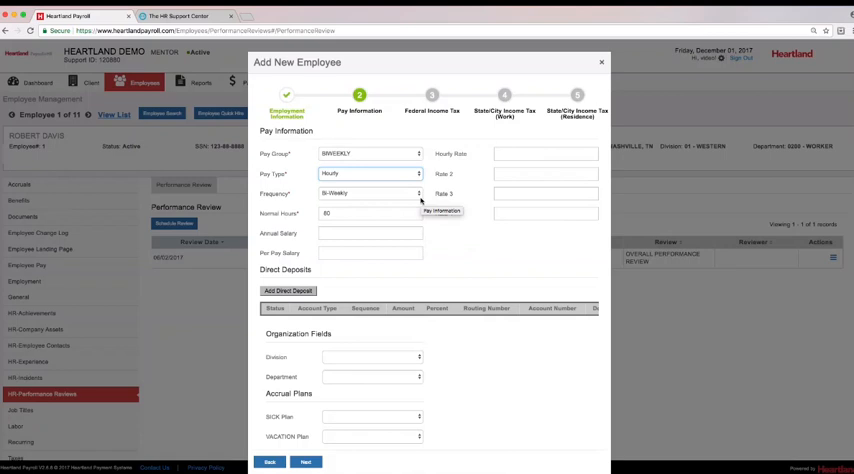
click(370, 192)
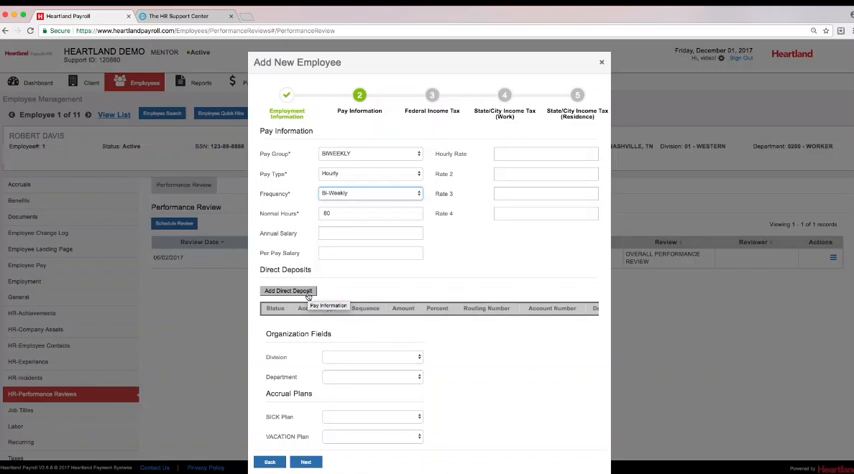
click(372, 356)
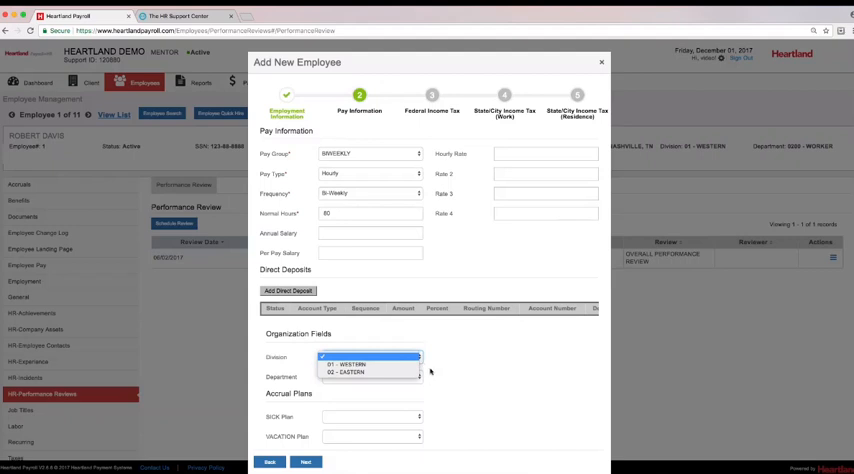
Step: Choose the employee's division and a sick accrual plan
click(372, 376)
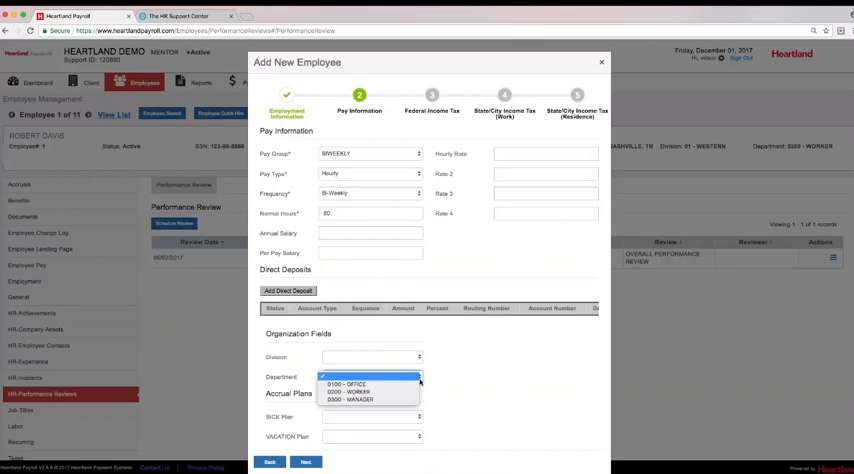
mouse_move(440, 408)
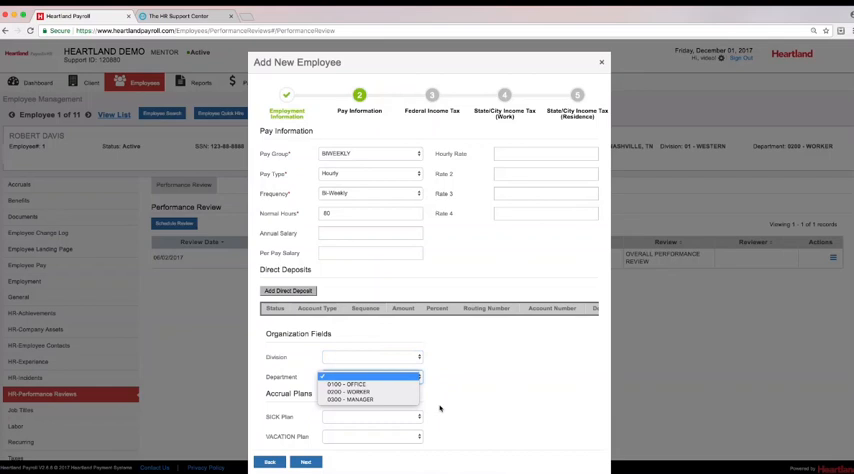
click(372, 376)
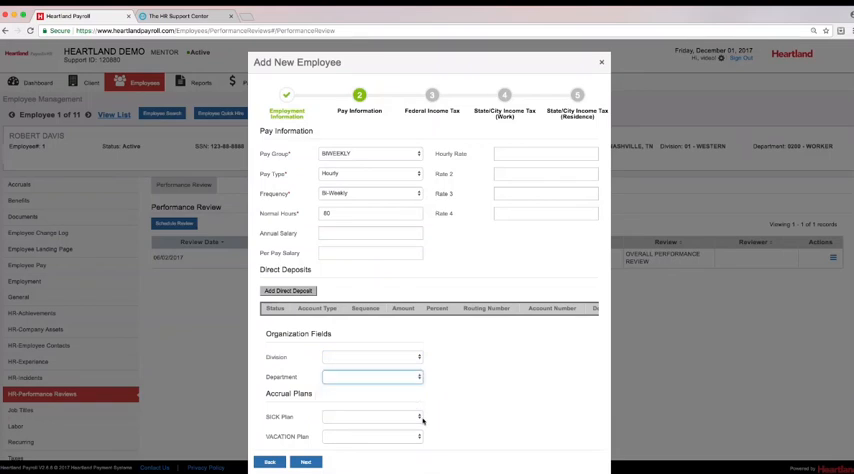
click(370, 416)
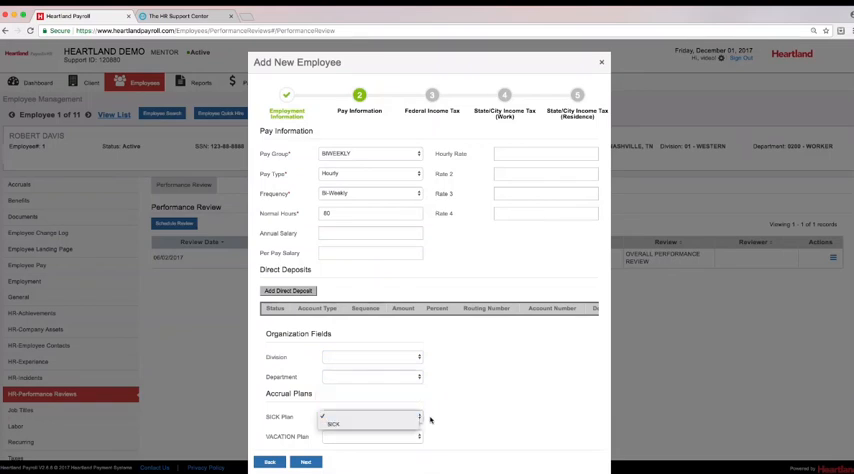
click(370, 436)
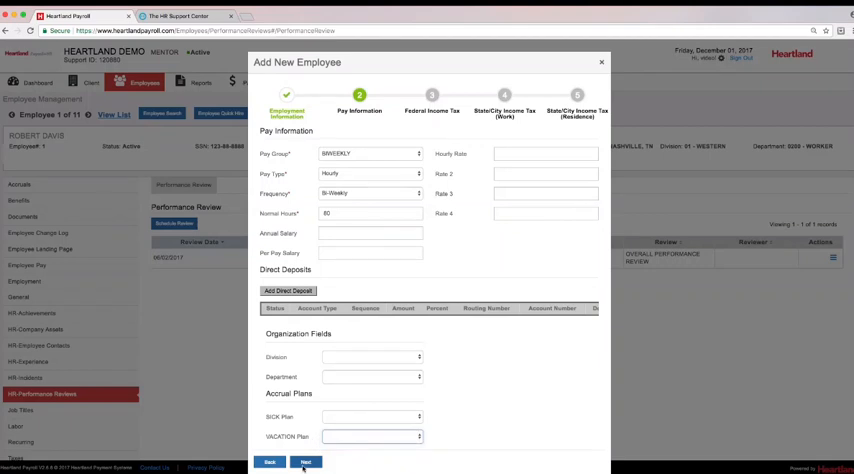
Step: Set federal filing status to Married and choose the Nashville work location for state tax
click(306, 462)
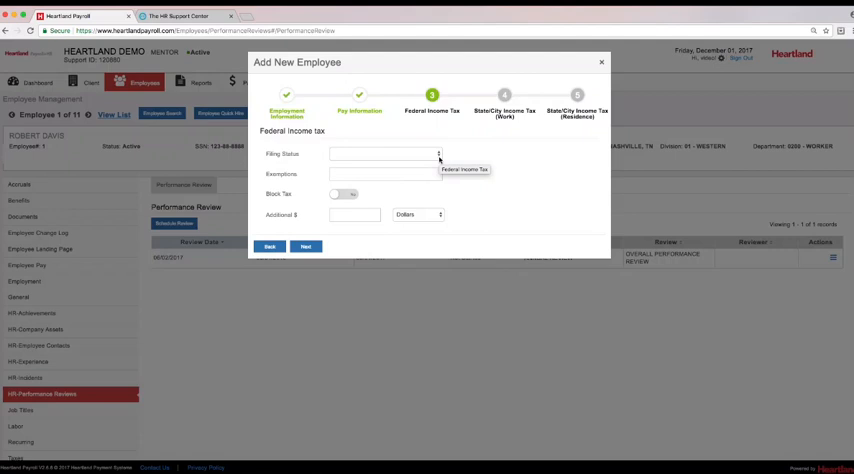
click(384, 152)
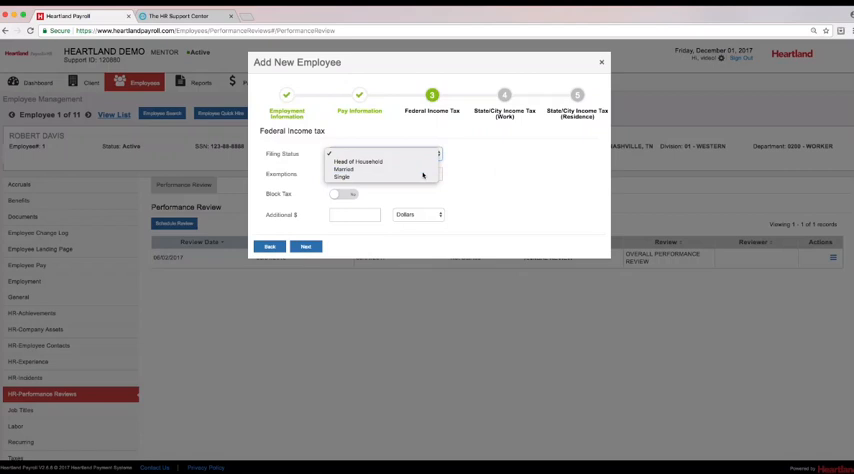
click(344, 168)
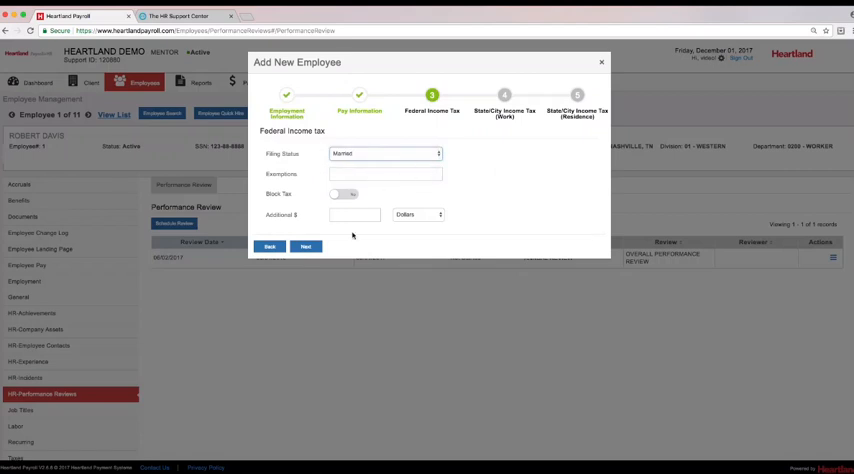
click(306, 246)
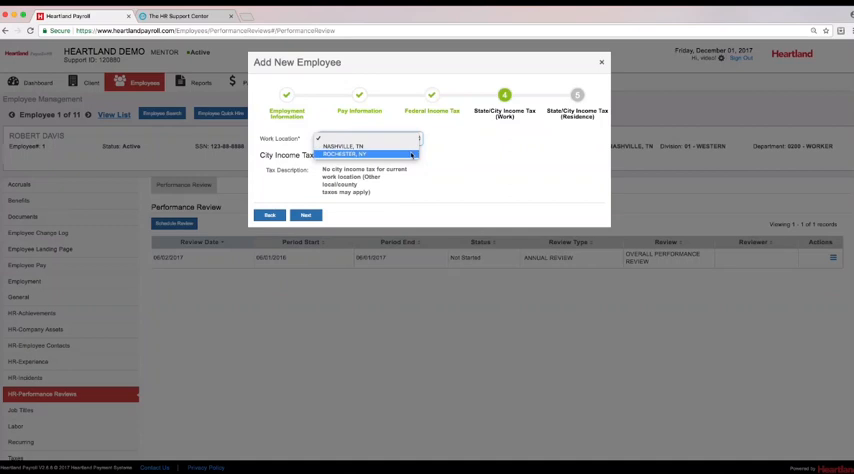
click(344, 154)
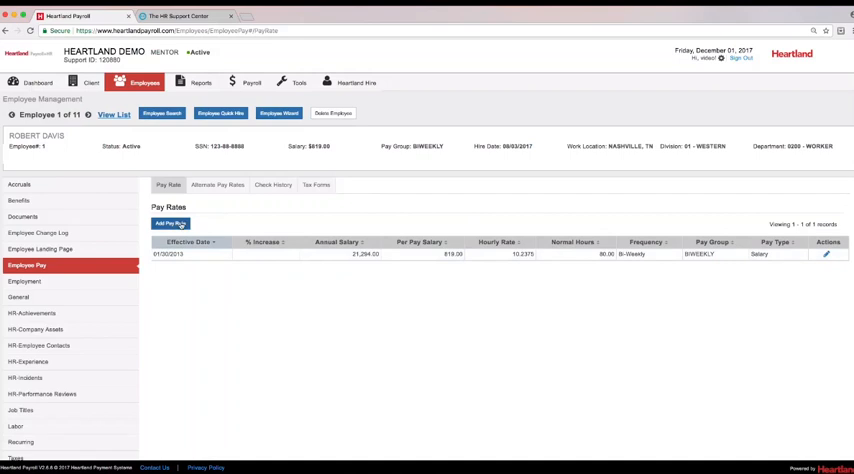
Step: View and cancel the Add Pay Rate form, then go to Payroll Time Entry grid
click(168, 224)
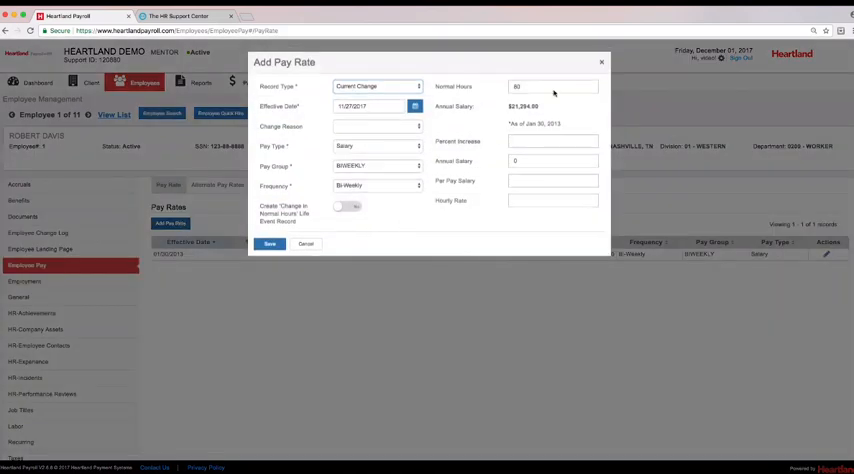
click(268, 242)
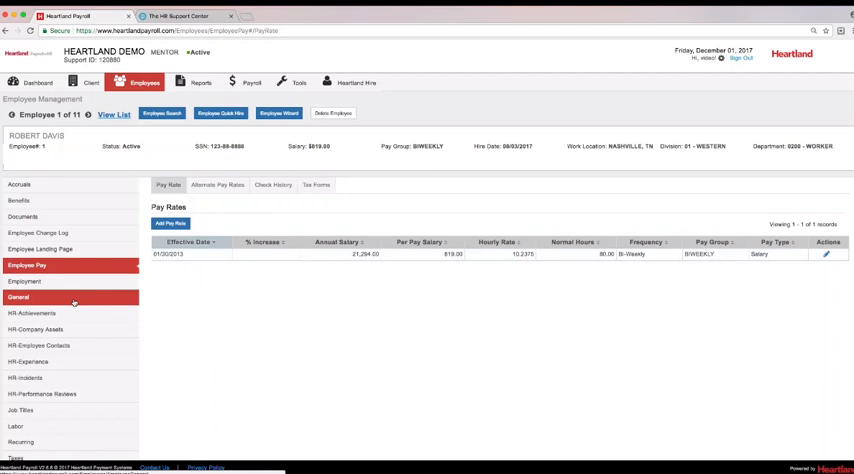
click(18, 296)
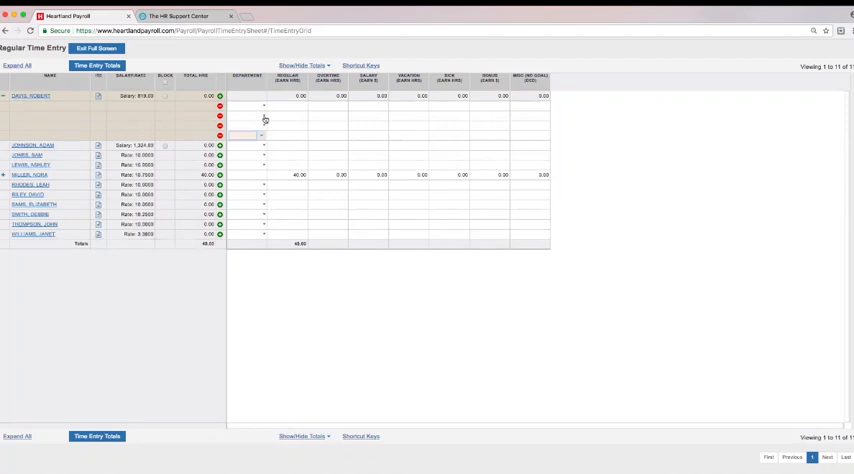
Step: Pick a department code from the dropdown on an employee's time entry row
click(262, 134)
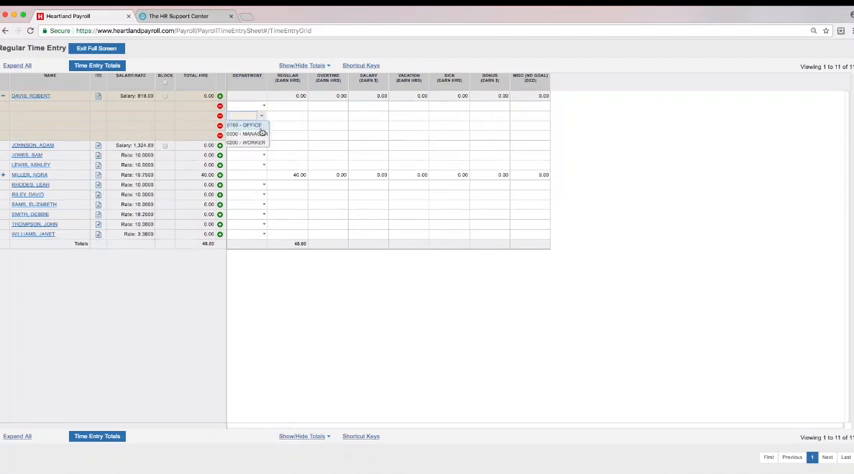
click(242, 116)
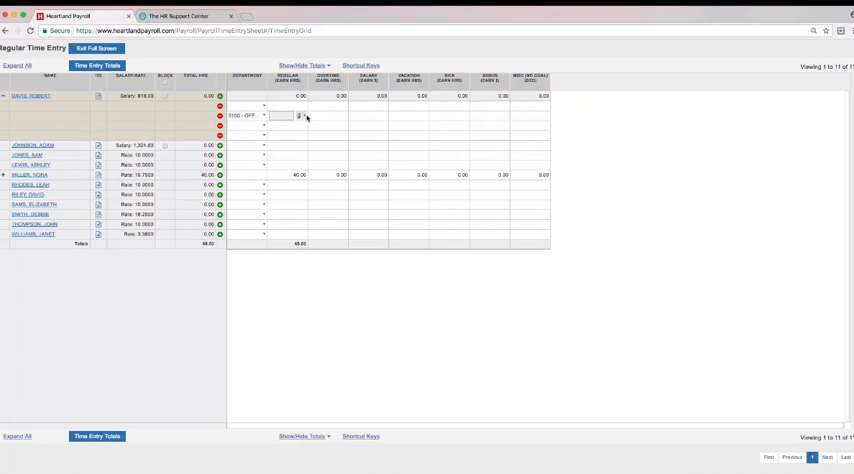
click(300, 116)
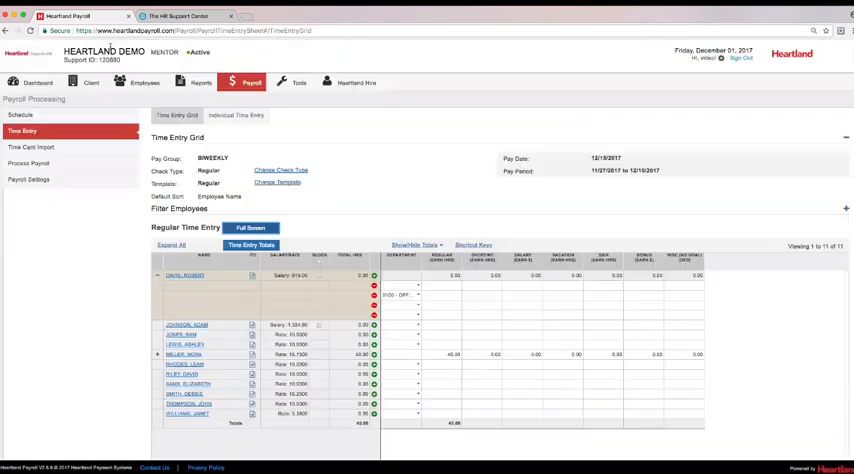
Step: Switch to Individual Time Entry and open the first employee's checks and earnings
click(234, 116)
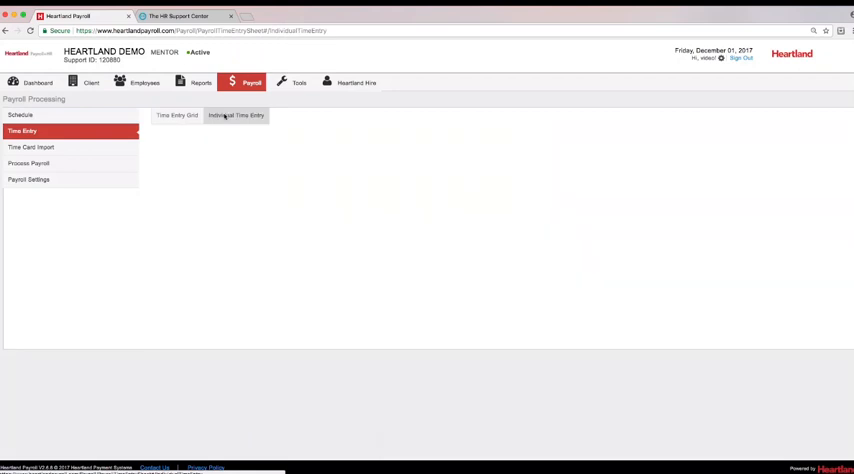
click(236, 116)
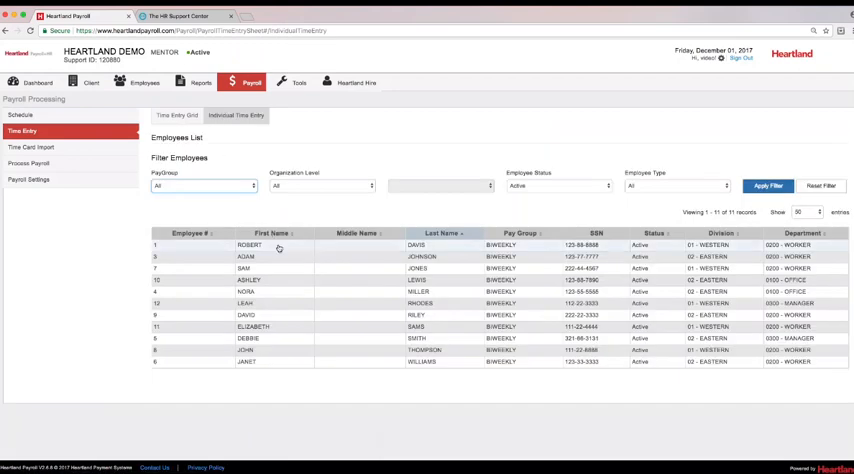
click(248, 244)
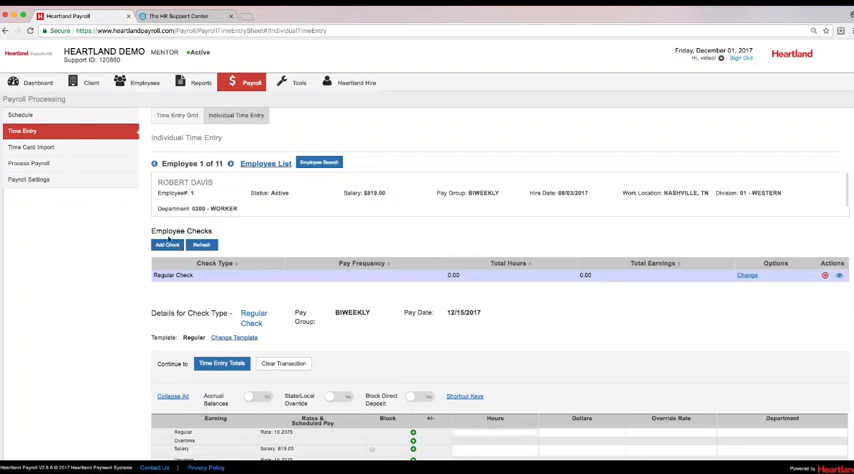
Step: View and cancel the Add Check form, then return to the time entry grid
click(168, 244)
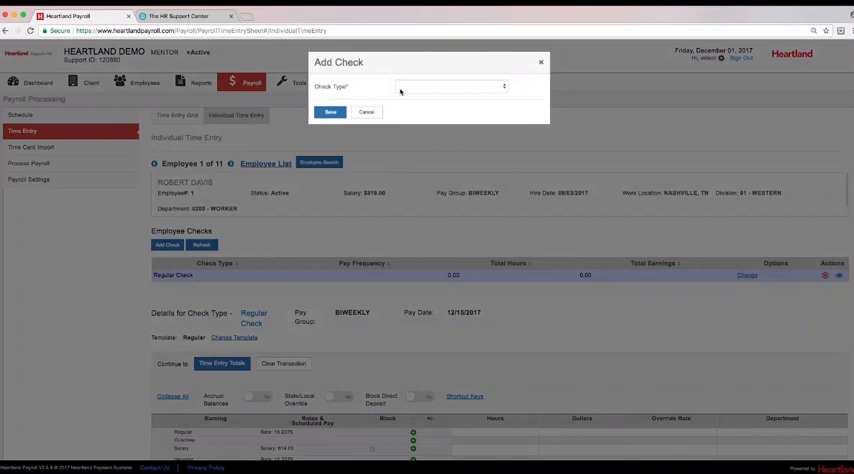
click(448, 86)
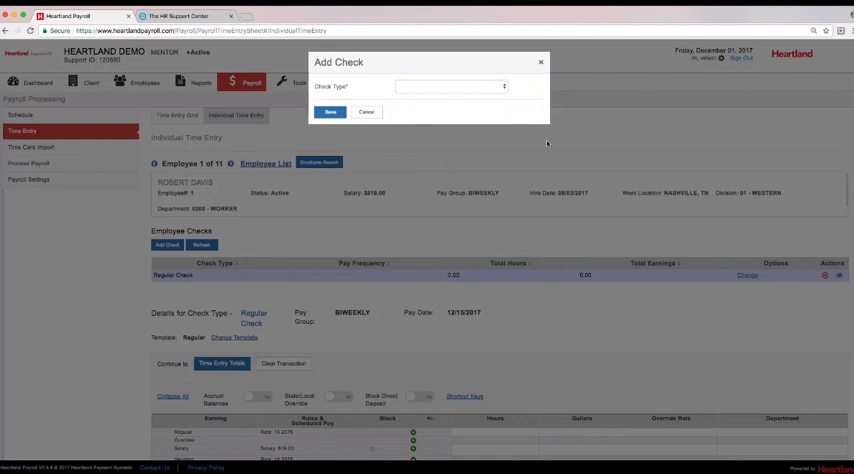
click(366, 112)
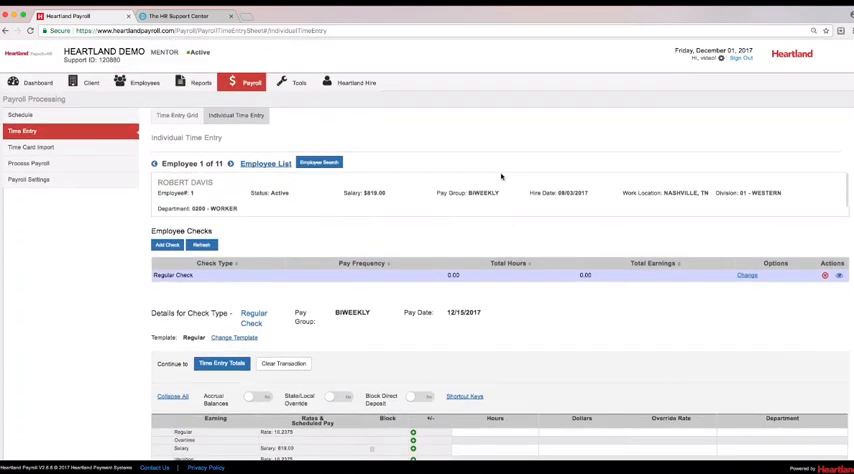
click(176, 116)
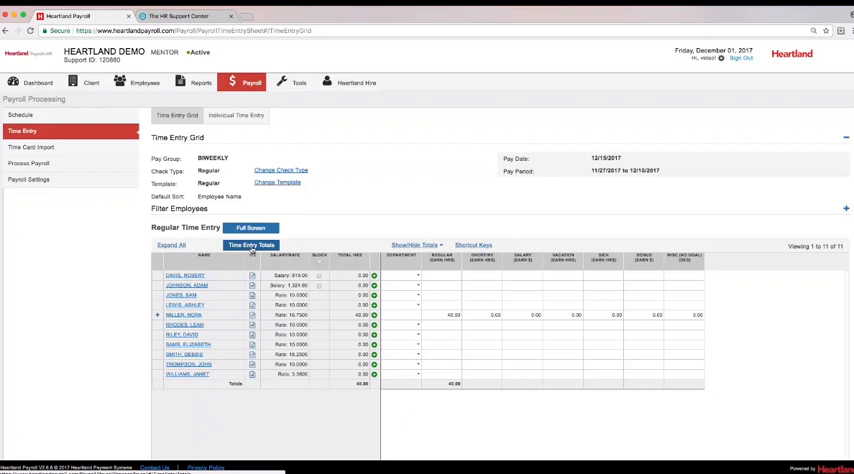
Step: Review Time Entry Totals and continue to Preview/Process Payroll's report list
click(28, 164)
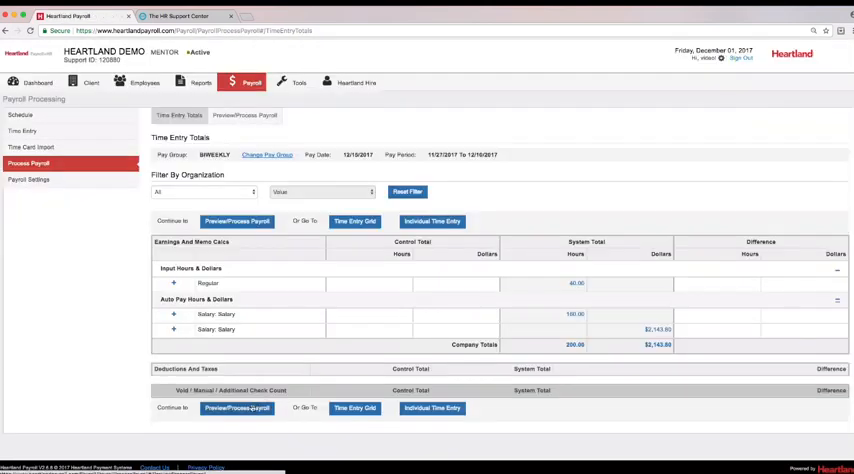
click(244, 116)
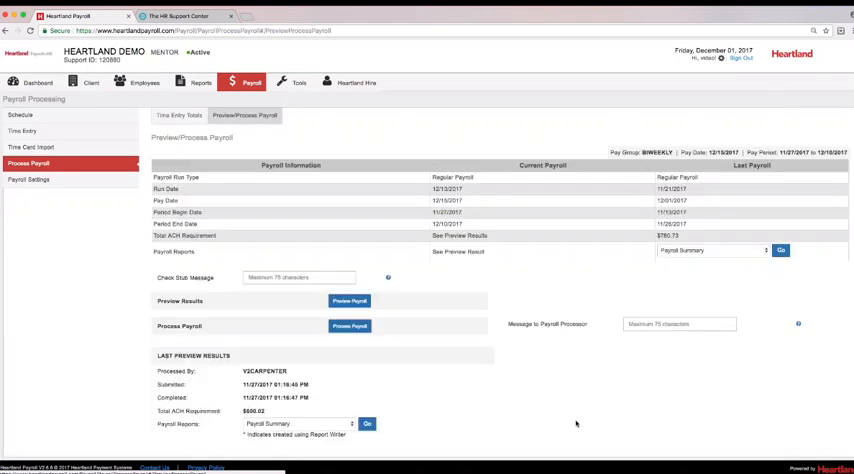
click(710, 252)
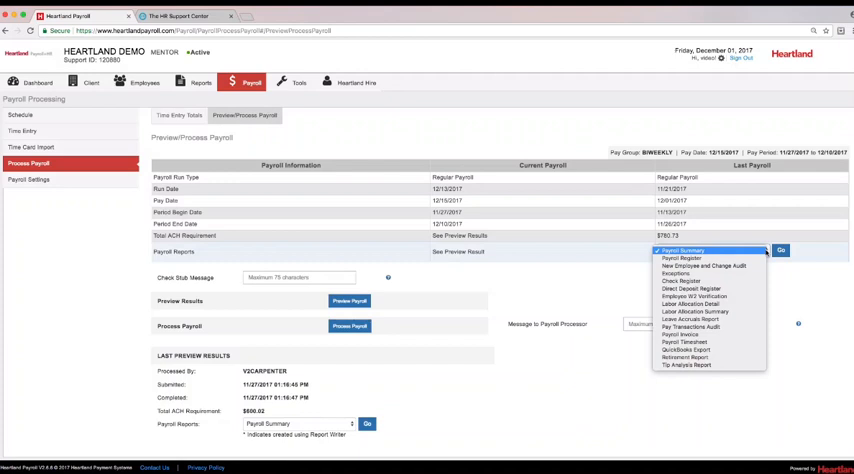
Step: View the Payroll Summary report and return to the preview report choices
click(780, 250)
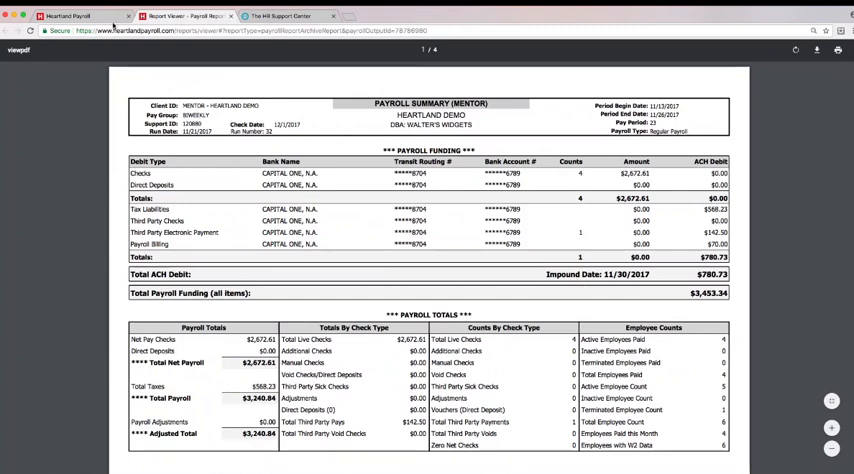
click(70, 16)
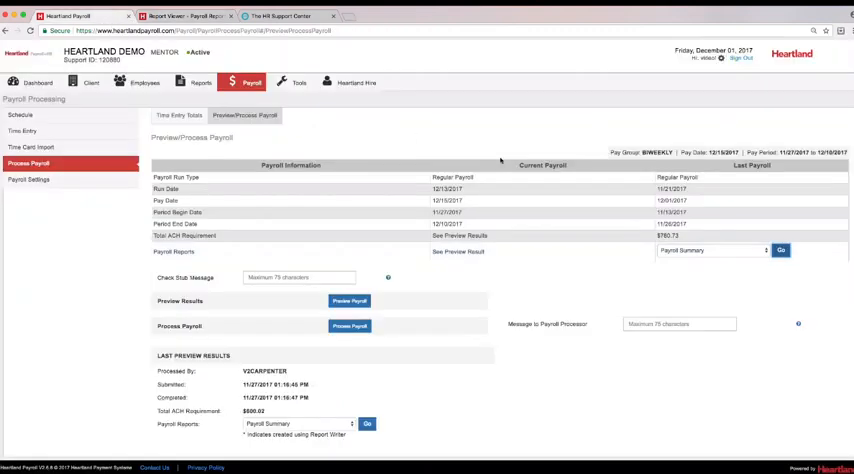
click(710, 250)
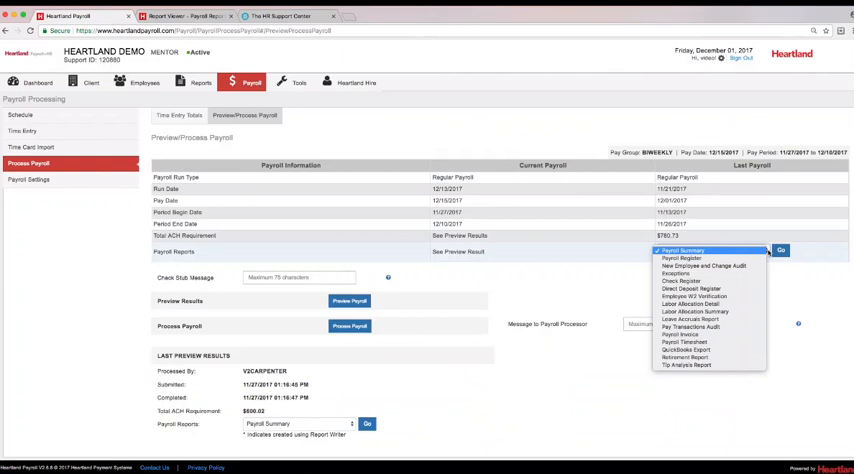
mouse_move(690, 304)
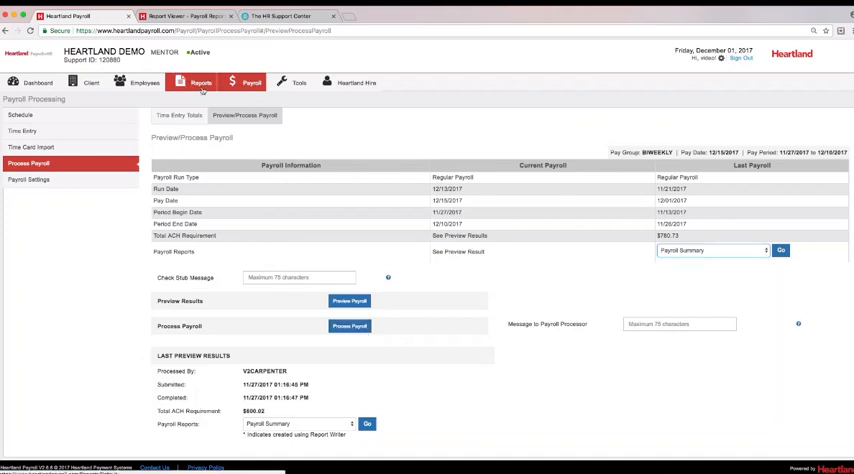
Step: Expand the latest Regular Payroll run in Archived Reports, then go to On Demand Reports
click(200, 82)
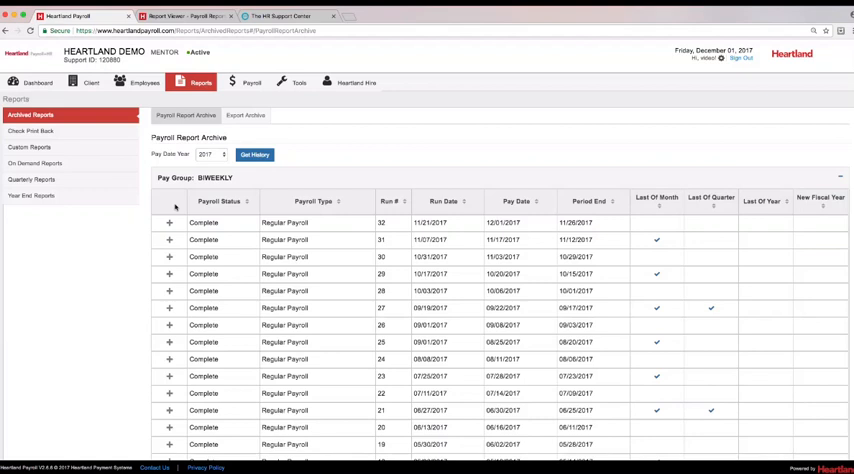
click(168, 222)
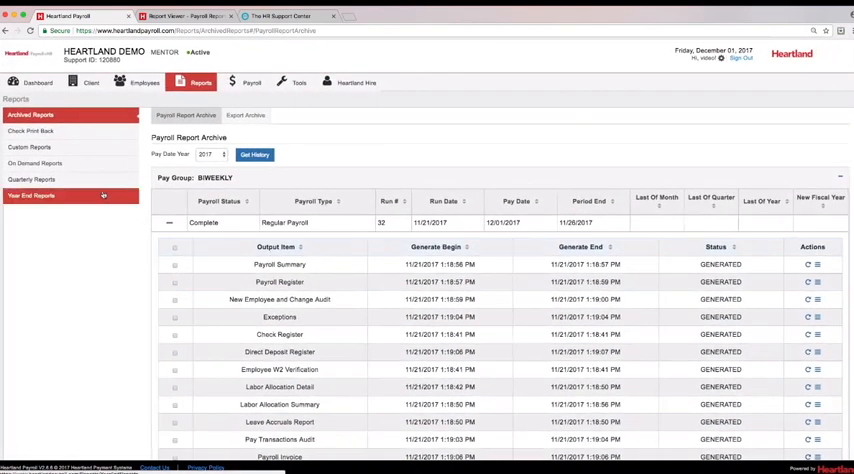
click(36, 164)
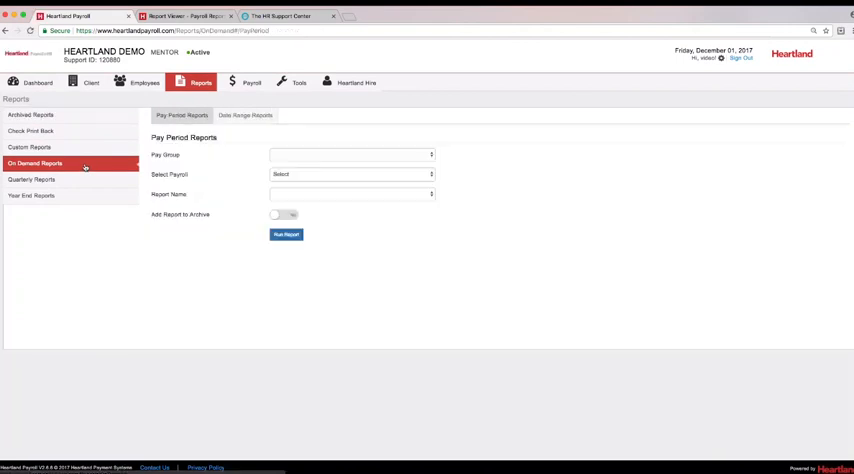
Step: Choose Labor Distribution Percentage as the date range report and review its options
click(244, 116)
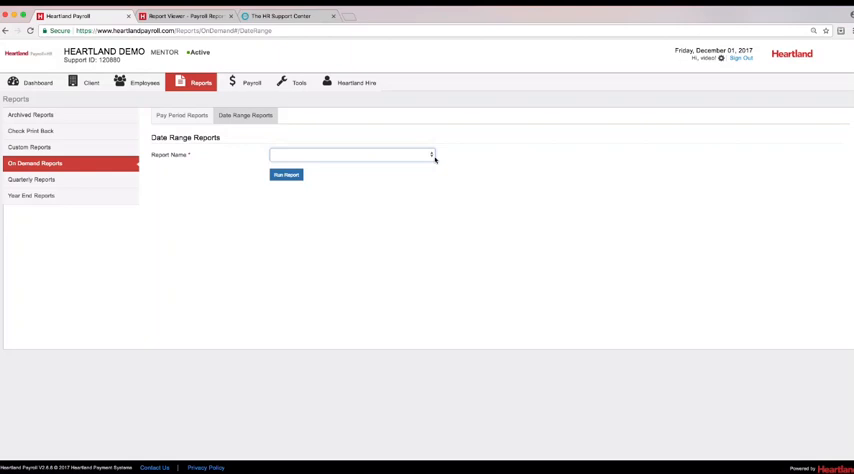
click(350, 156)
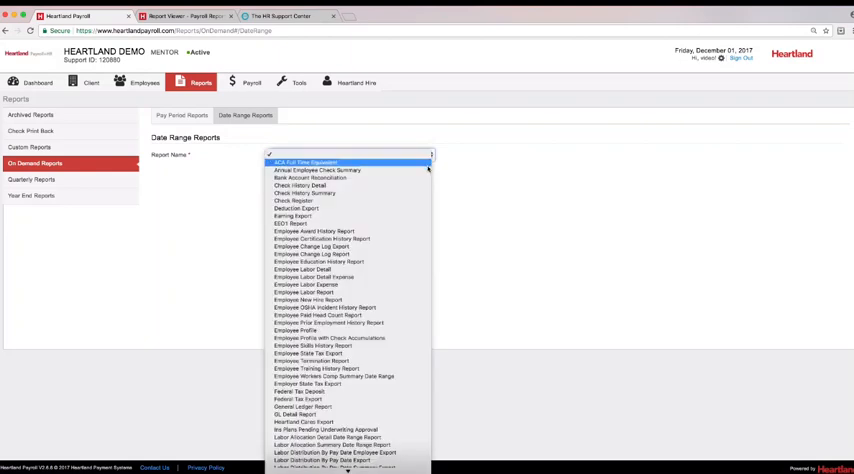
click(306, 162)
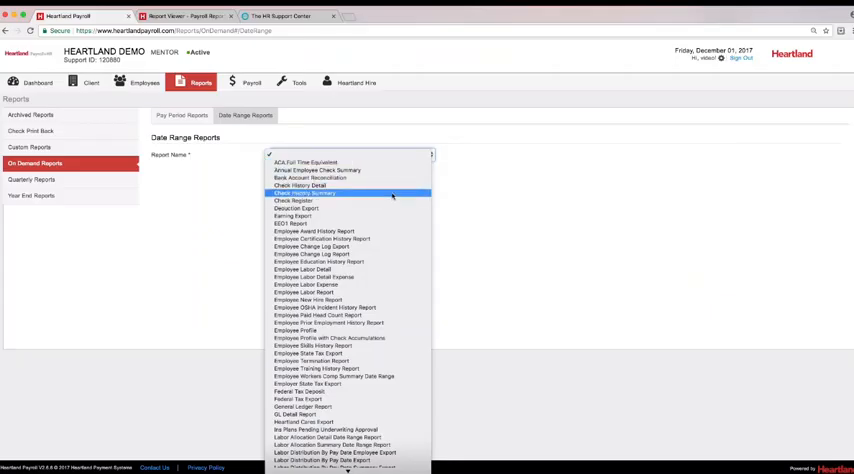
mouse_move(374, 270)
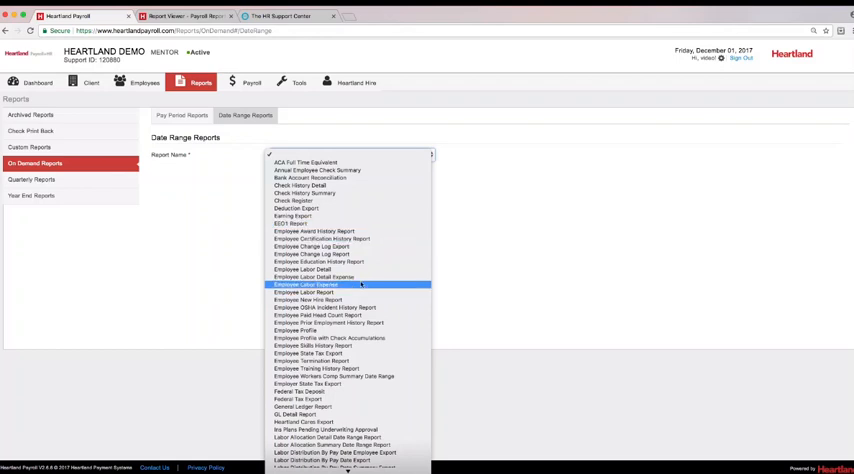
mouse_move(328, 338)
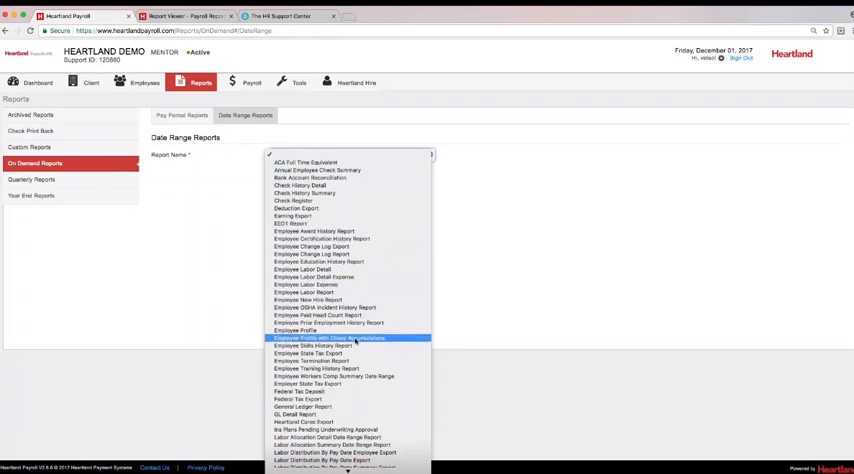
scroll(down, 3)
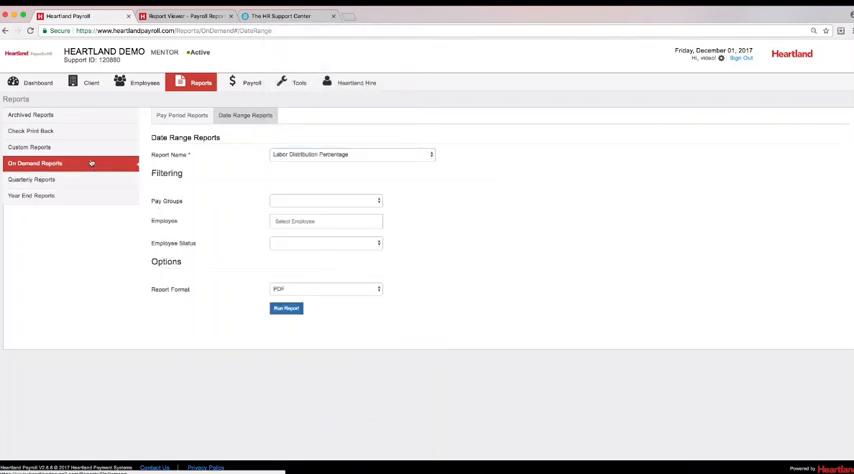
click(30, 148)
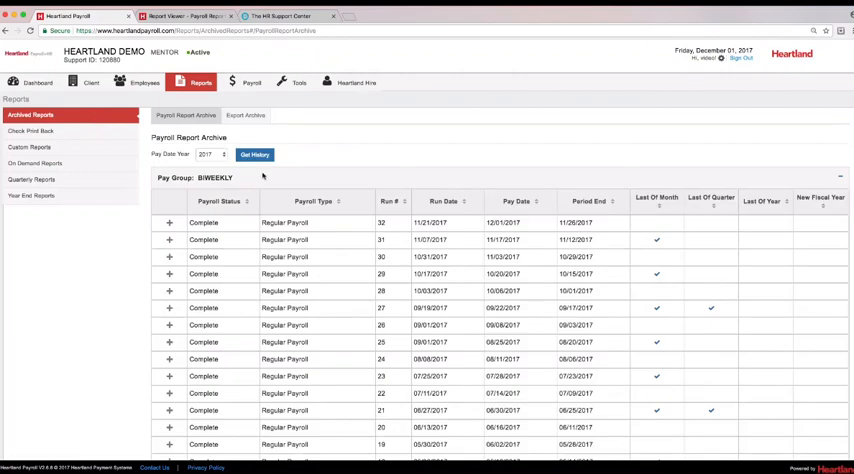
Step: Pick another pay date year, expand a payroll run's outputs, then go to employee records
click(208, 154)
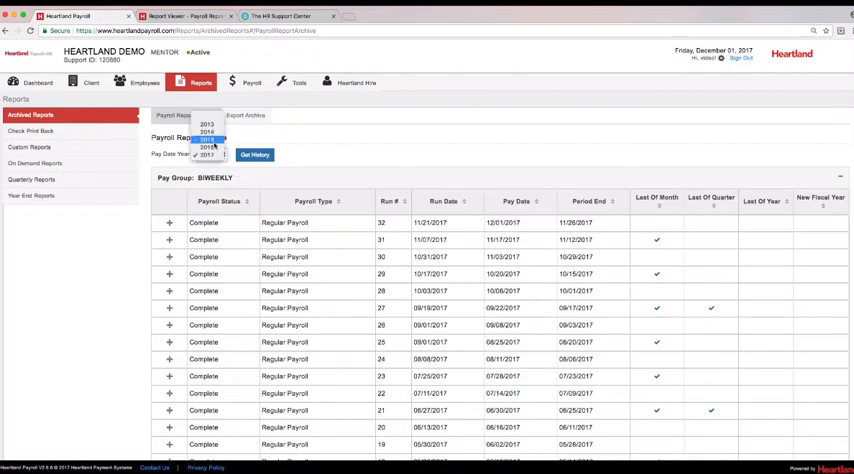
click(206, 146)
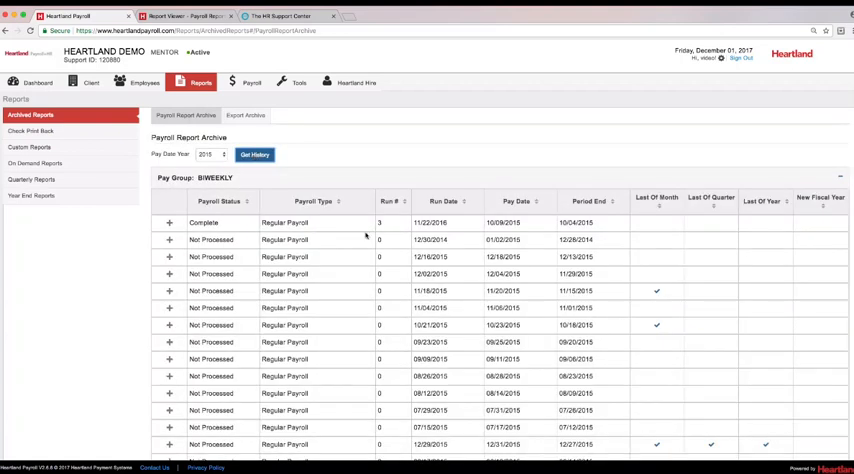
click(168, 274)
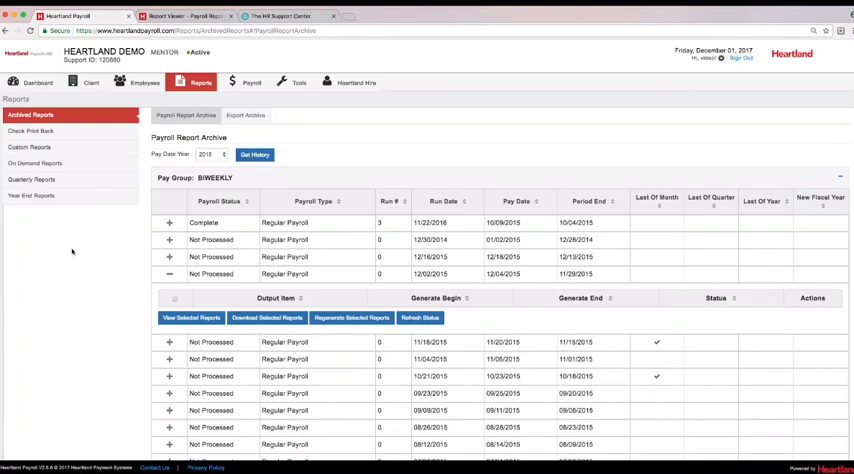
click(142, 82)
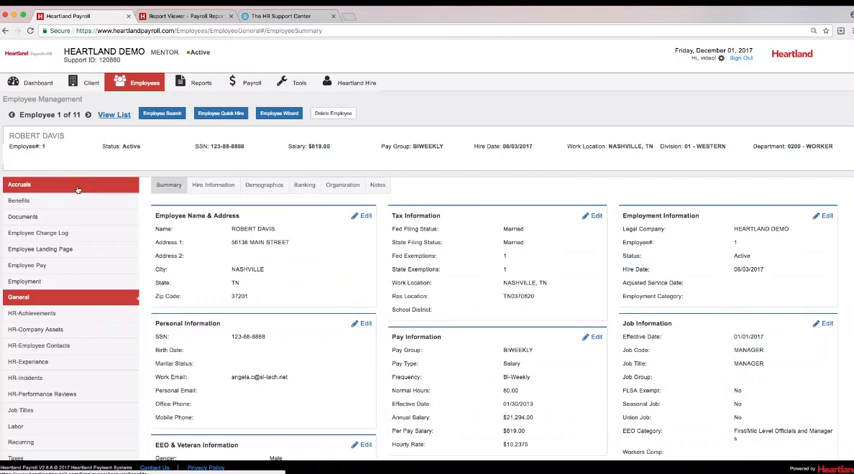
Step: View the employee's pay rates and load their check history for the year
click(40, 248)
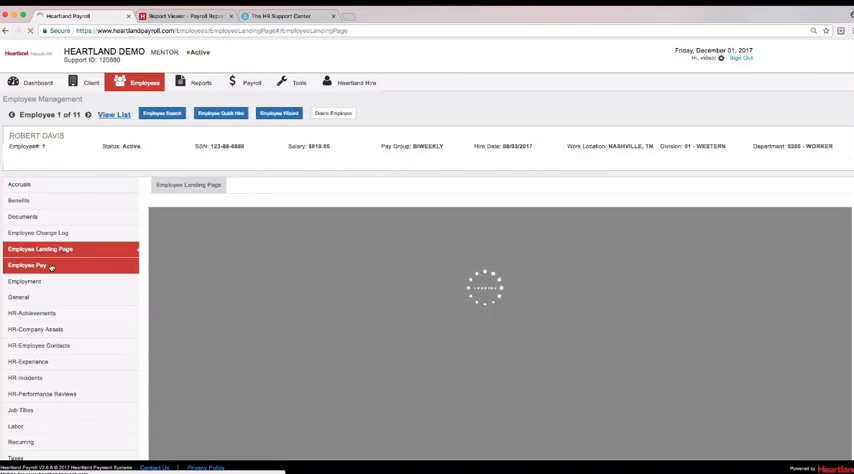
click(28, 264)
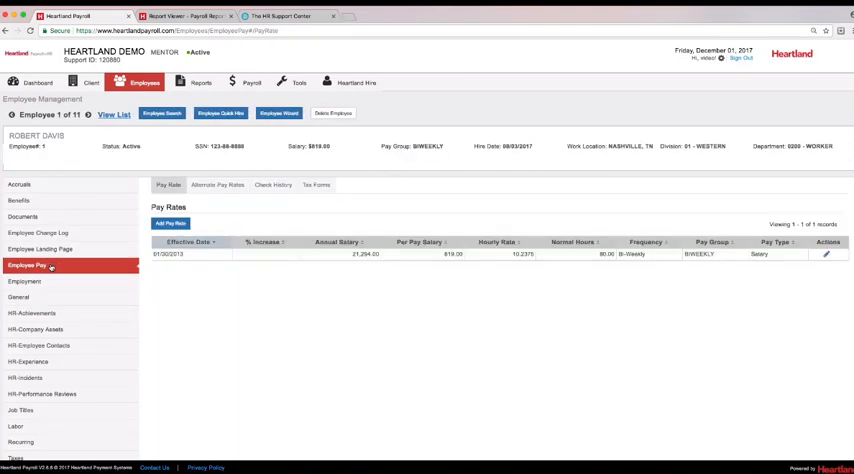
click(272, 184)
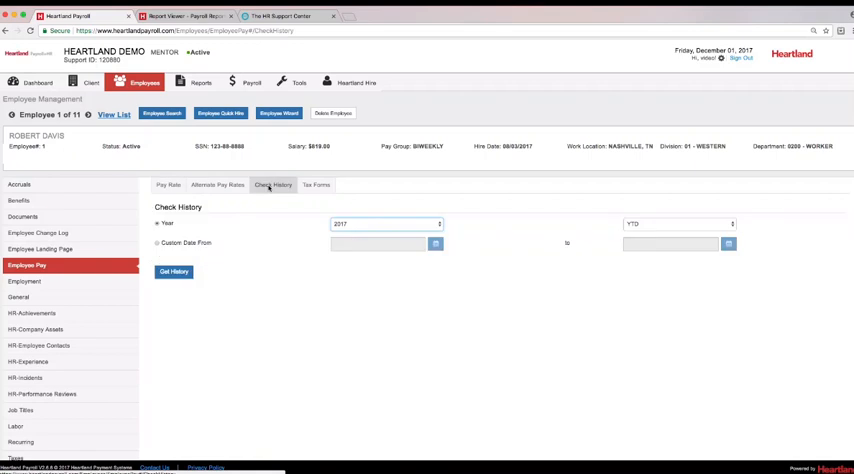
click(174, 272)
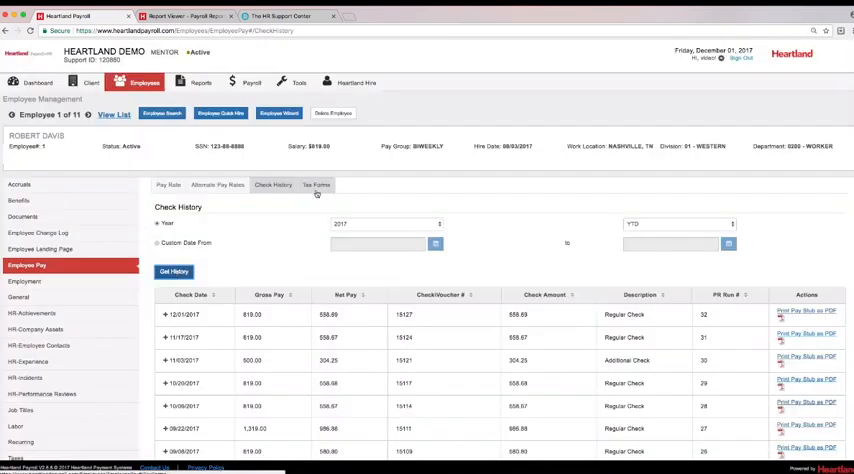
Step: View the employee's tax forms and return to the employee landing page
click(316, 184)
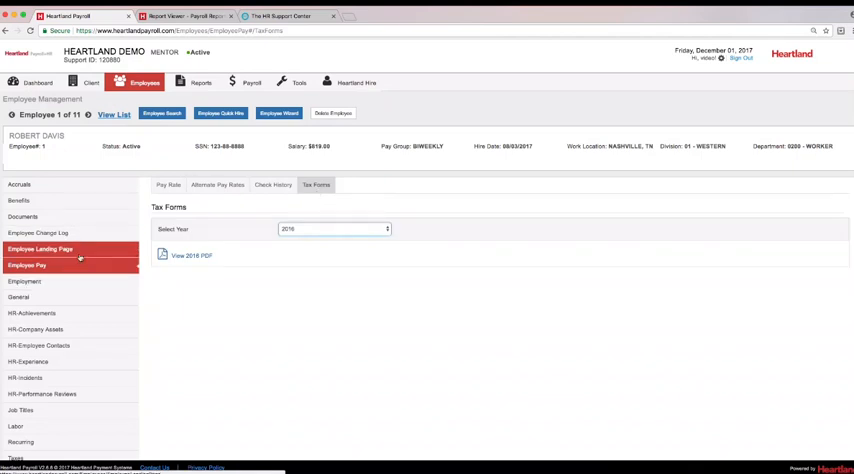
click(40, 248)
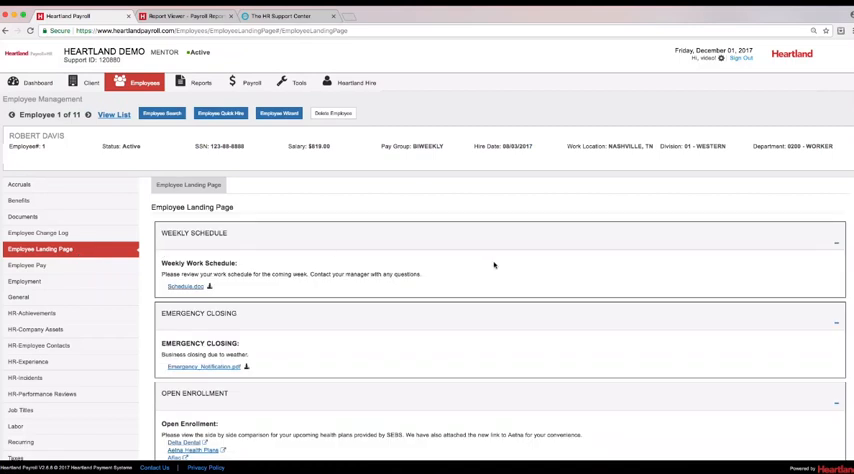
Step: Scroll through the landing page's schedule, closing, enrollment and expense notices, then reach HR achievements
scroll(down, 3)
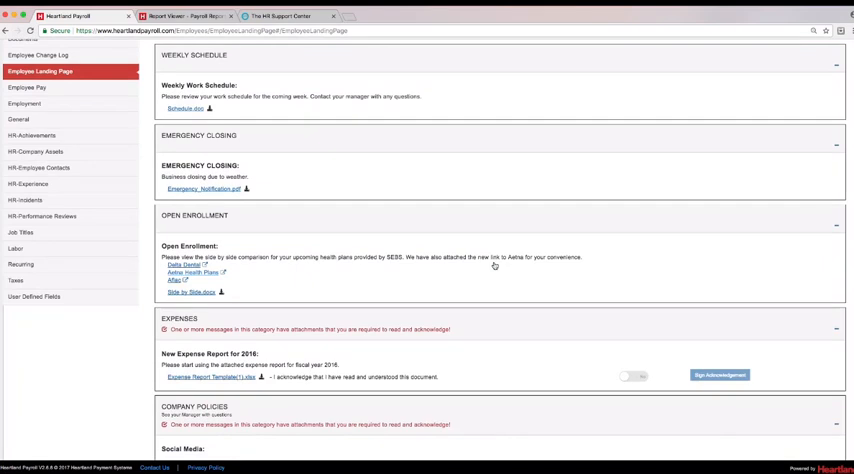
scroll(down, 3)
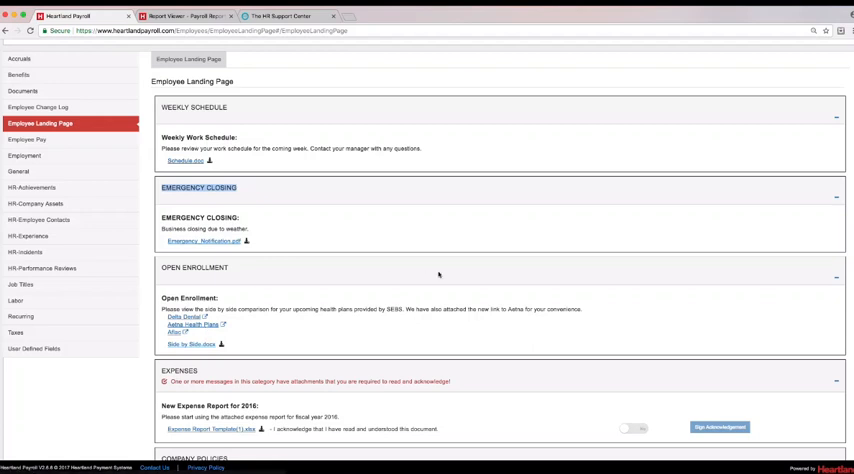
scroll(down, 3)
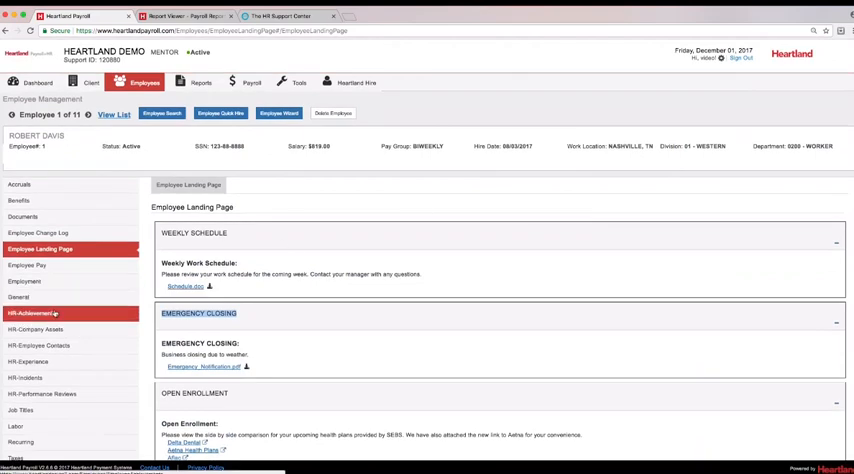
click(36, 312)
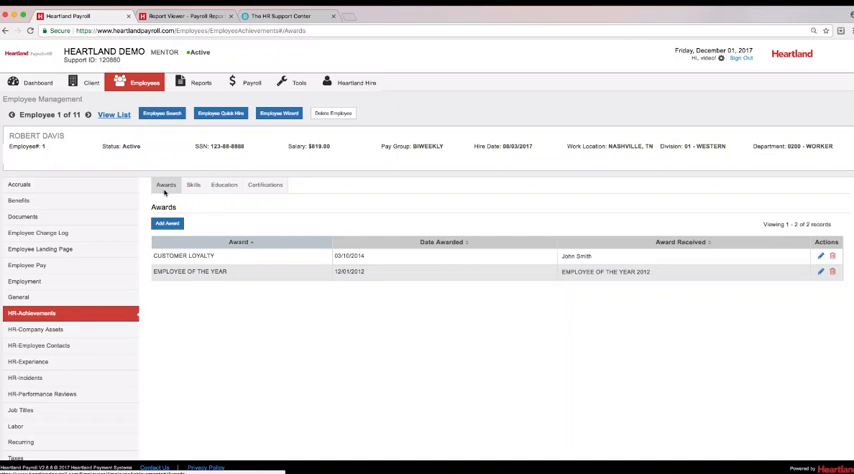
mouse_move(224, 184)
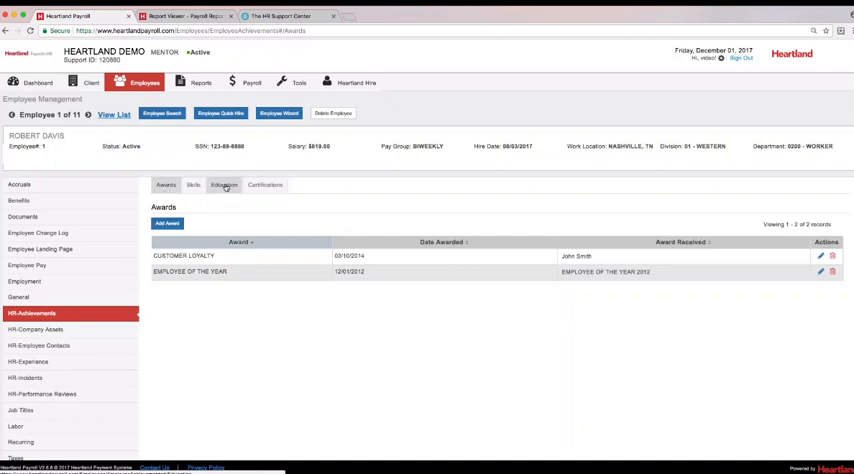
Step: Switch to the employee's certifications and preview the Add Certification form without saving
click(264, 184)
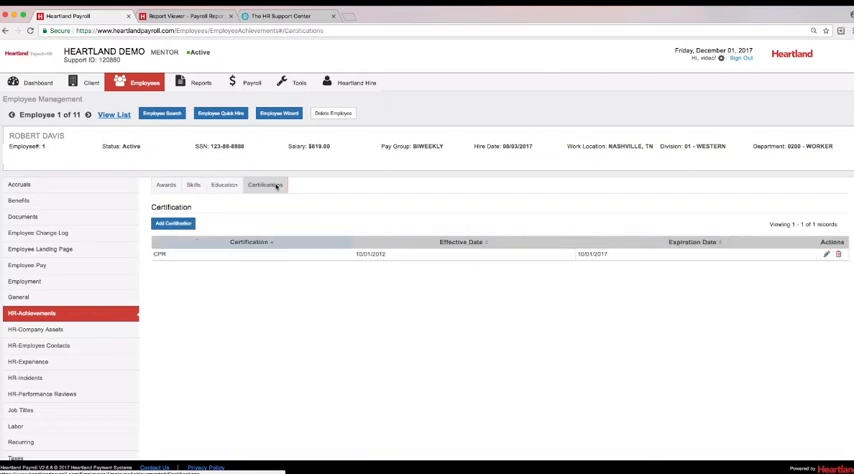
click(172, 222)
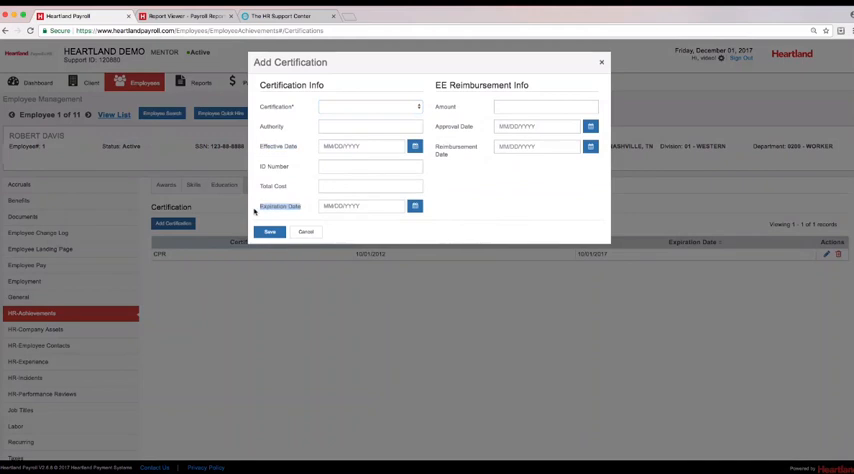
click(368, 106)
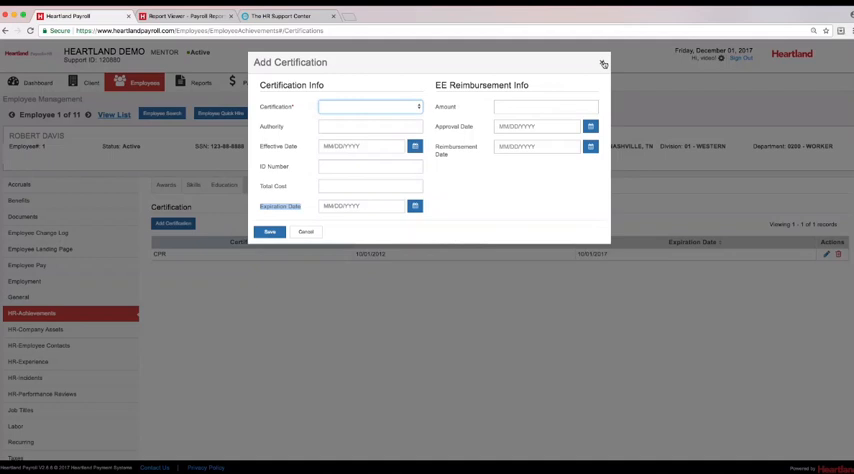
click(604, 62)
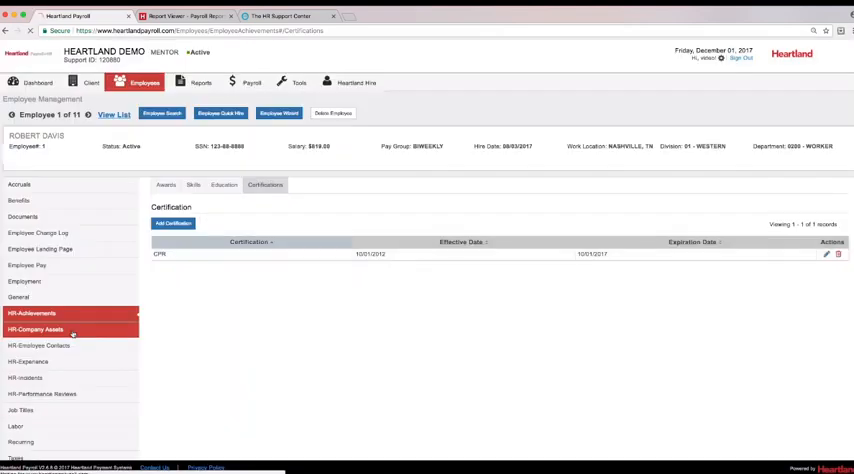
Step: Show the employee's company assets and preview the Add Company Asset form with its asset types
click(36, 328)
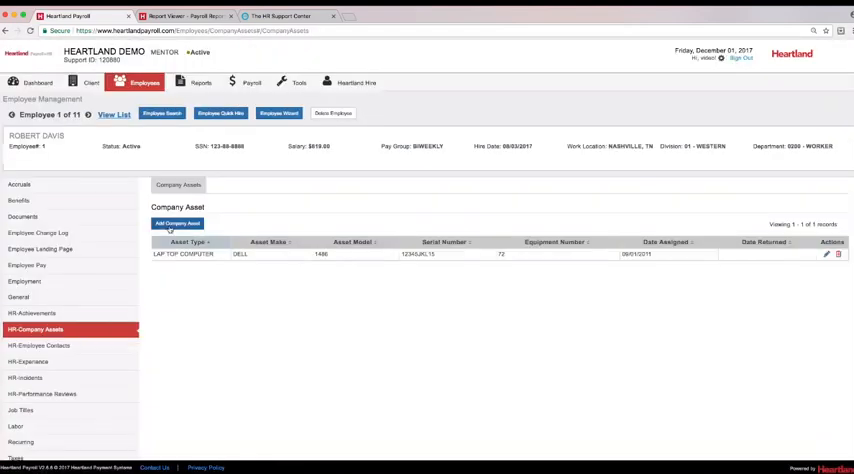
click(176, 224)
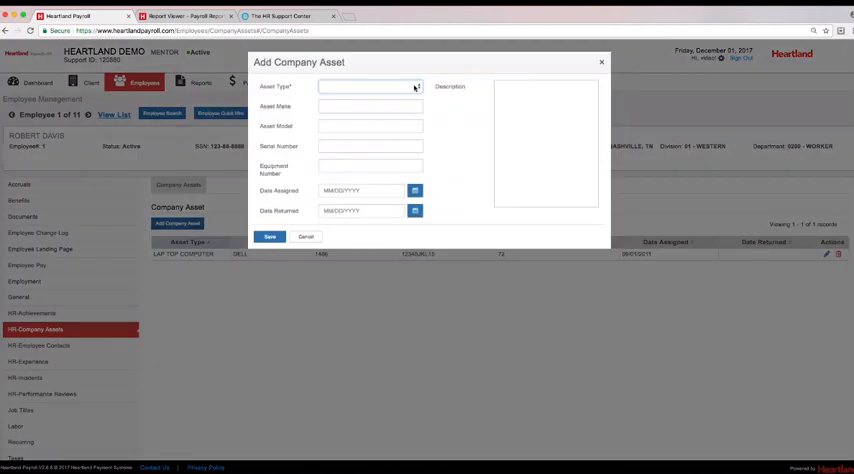
click(368, 86)
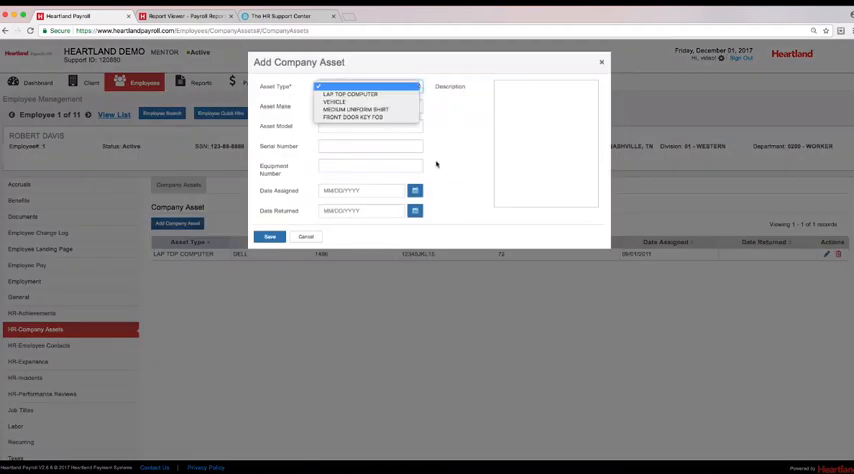
click(370, 86)
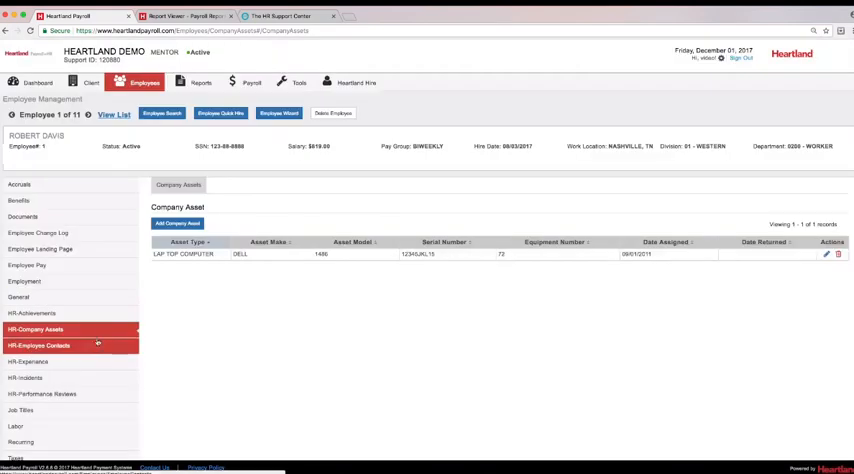
Step: Show the HR contacts list and preview adding an emergency contact, cancelling without saving
click(40, 344)
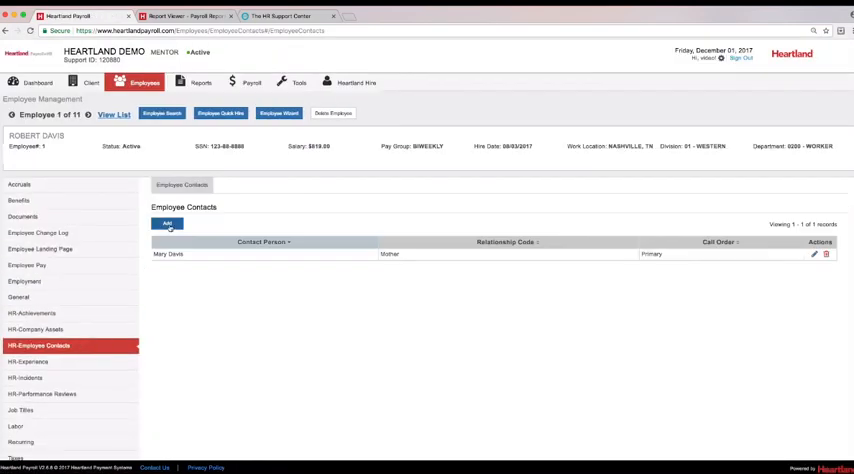
click(168, 224)
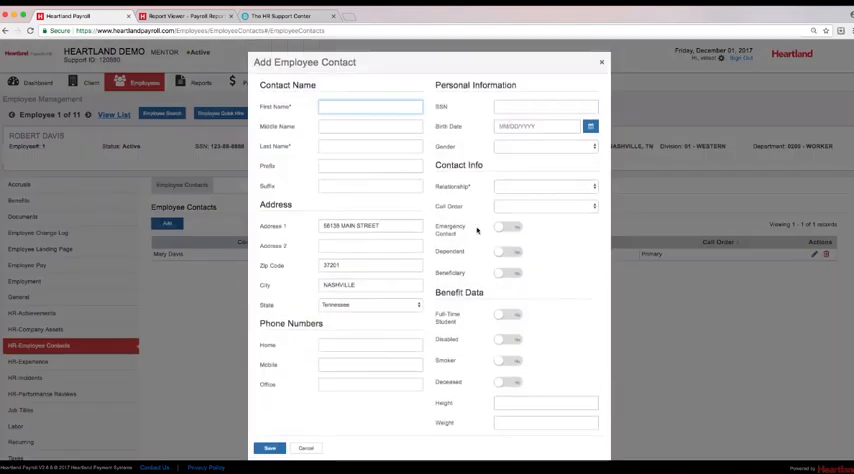
click(508, 226)
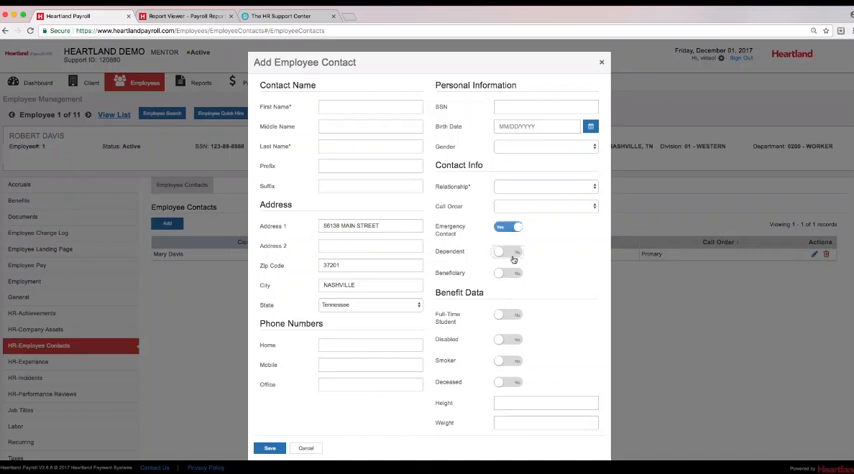
click(508, 252)
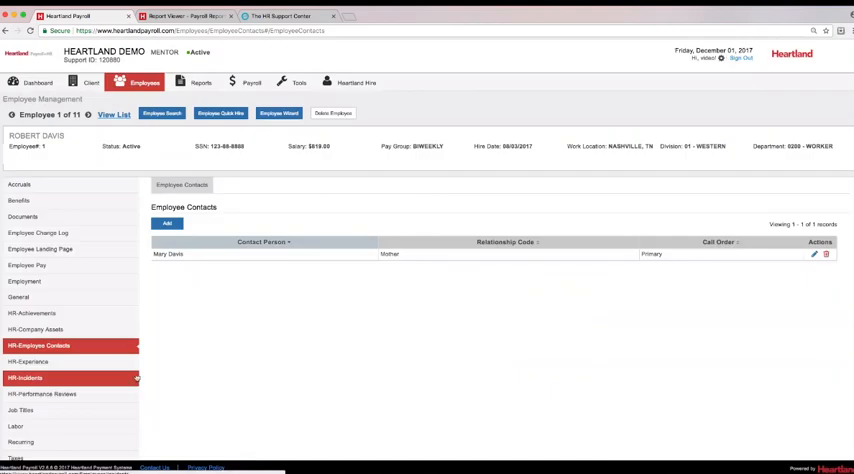
Step: Show the employee's training list after cancelling a blank Add Training form
click(28, 360)
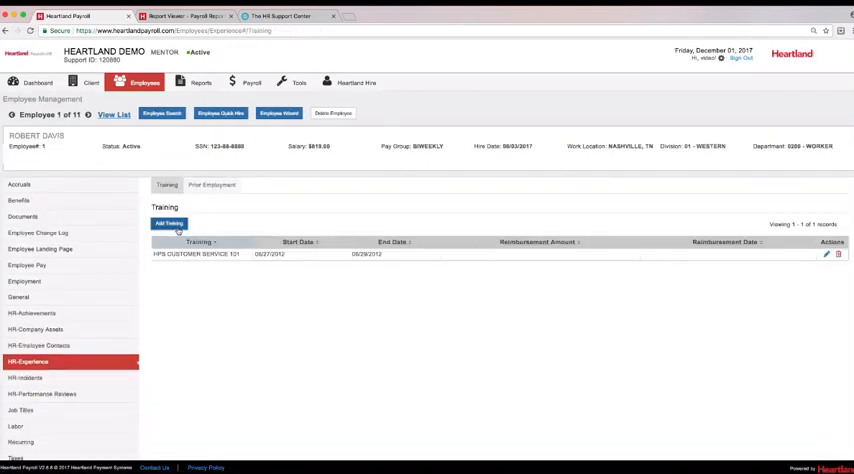
click(168, 224)
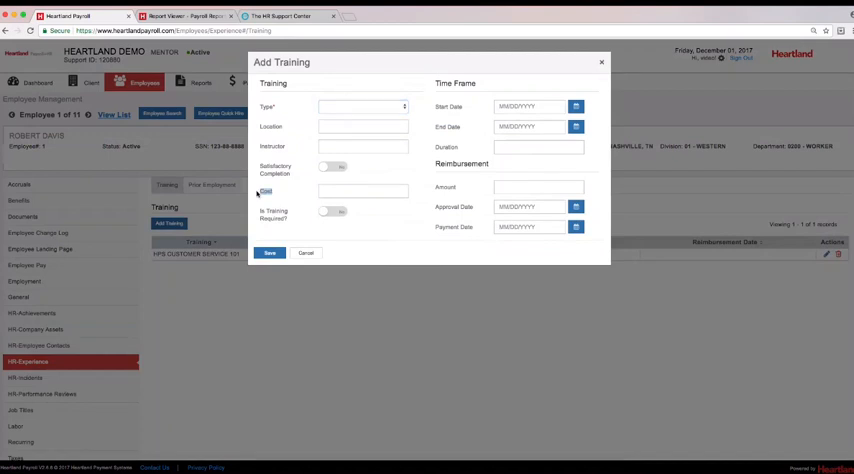
click(304, 252)
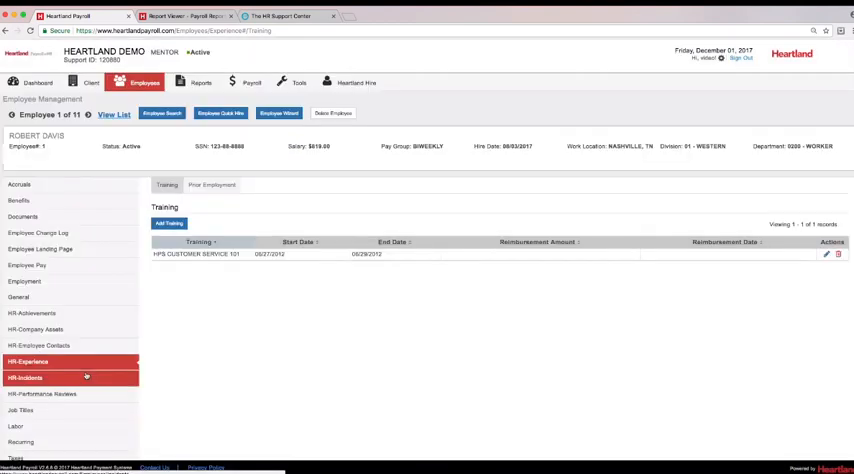
Step: Show the disciplinary actions list and preview the Add Disciplinary Action form without saving
click(24, 376)
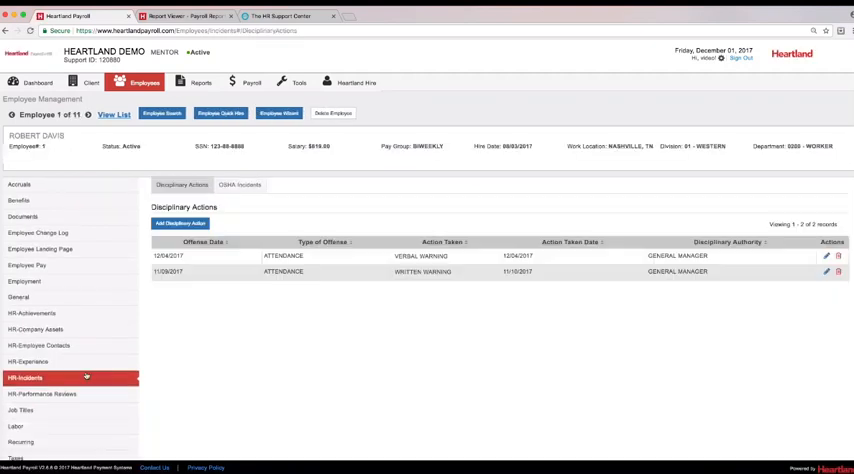
click(180, 224)
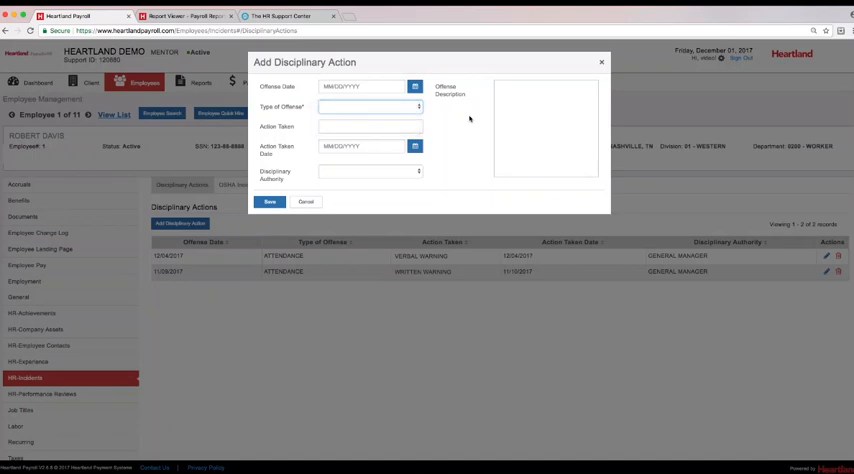
click(370, 172)
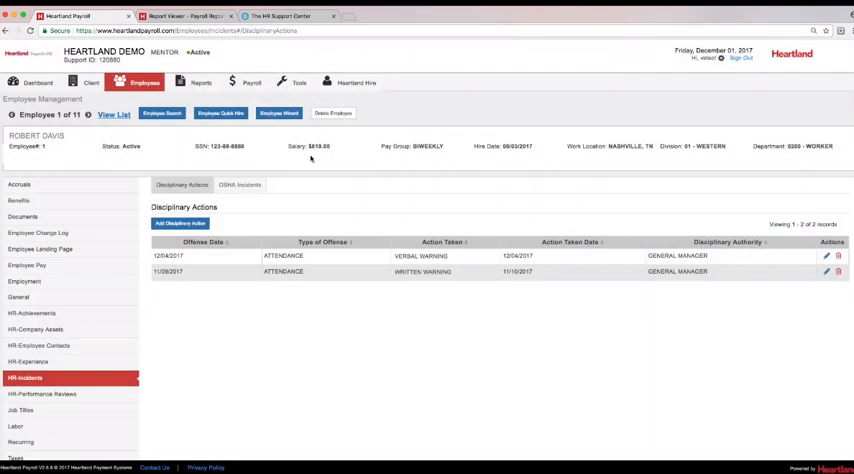
Step: Switch to OSHA incidents and preview the Add OSHA Incident form without saving
click(240, 184)
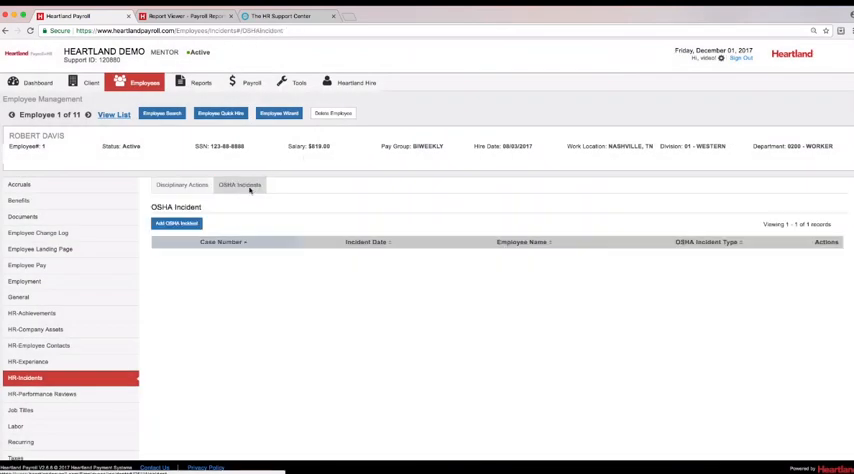
click(176, 222)
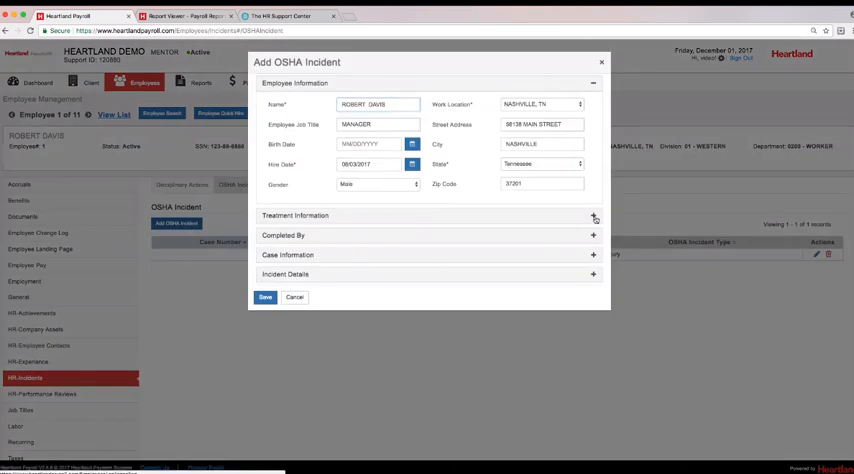
click(592, 216)
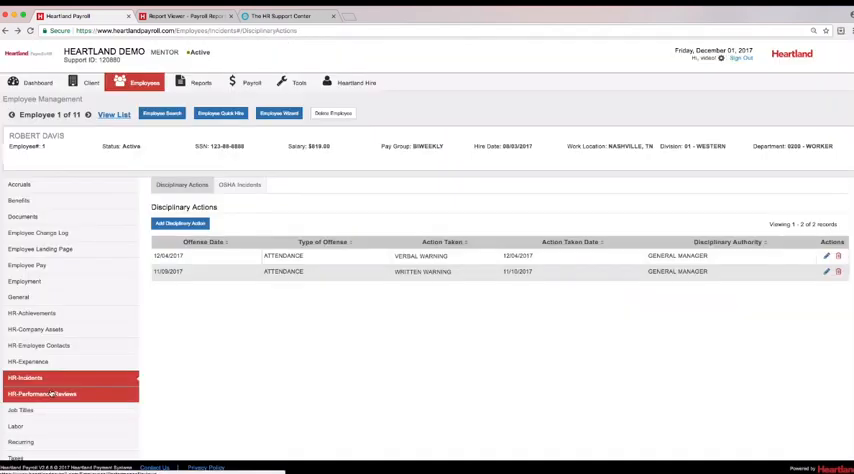
Step: List the employee's scheduled performance reviews and edit the annual review's schedule
click(42, 392)
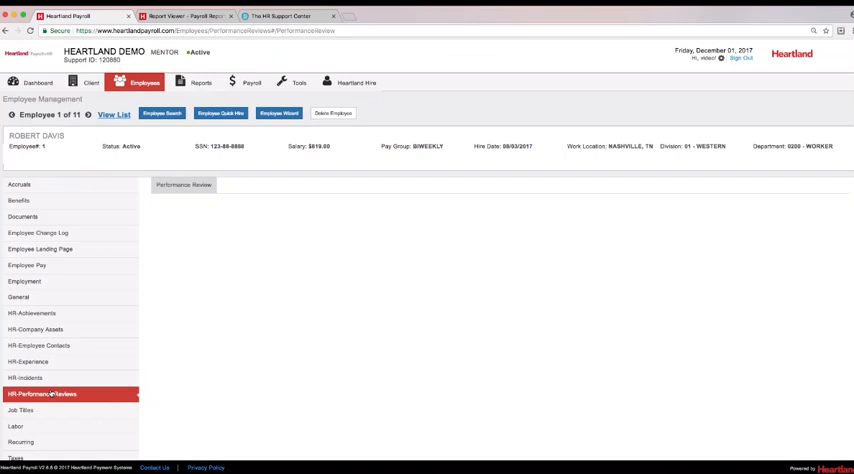
click(184, 184)
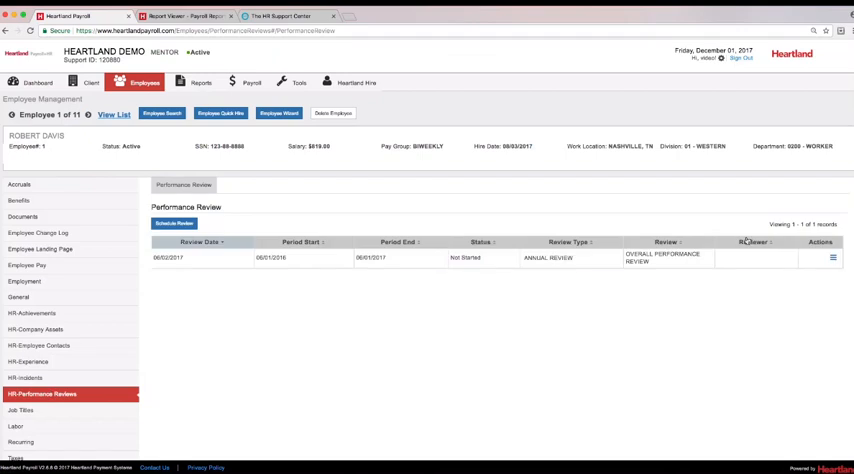
click(832, 258)
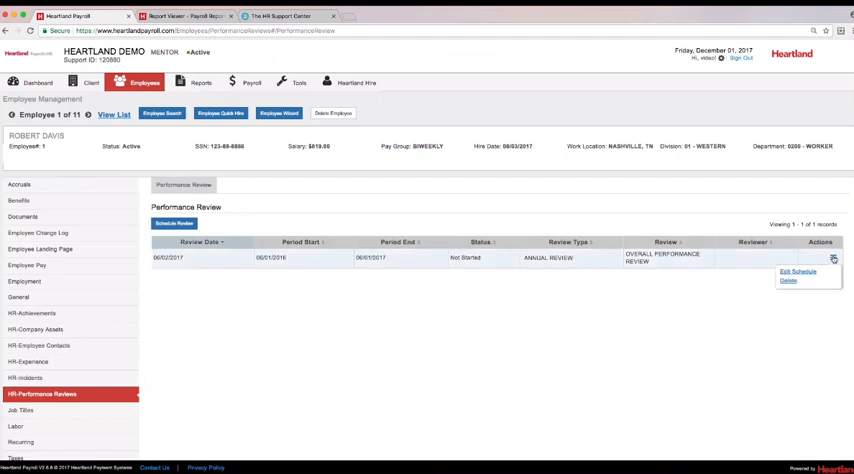
click(798, 272)
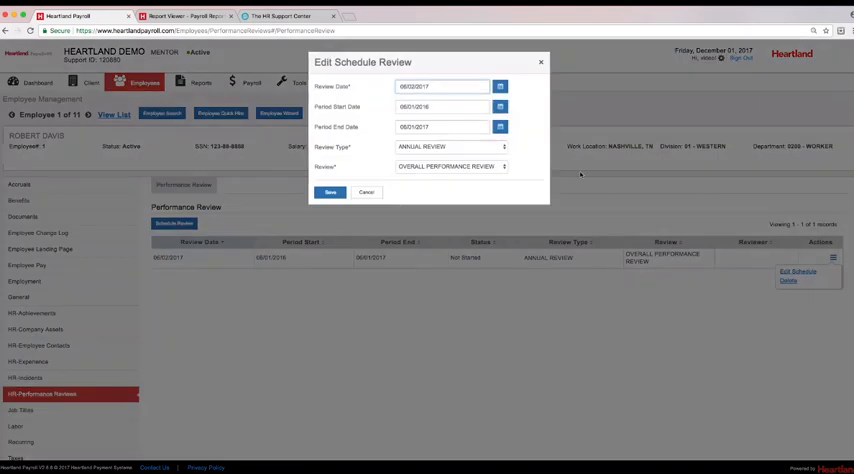
Step: Check the available review types, close the schedule dialog and move to the HR Support Center site
click(448, 148)
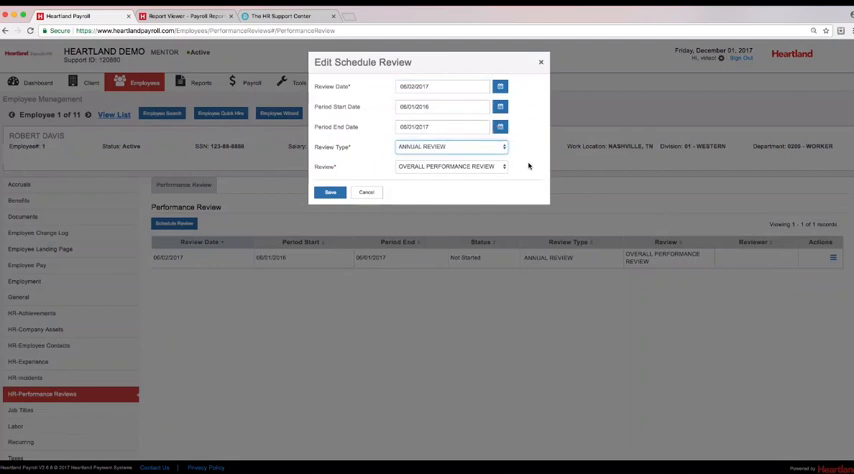
click(444, 166)
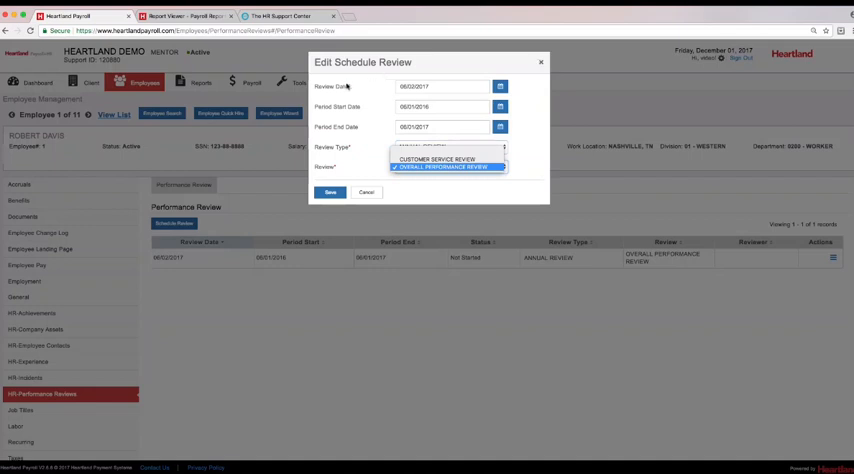
click(448, 168)
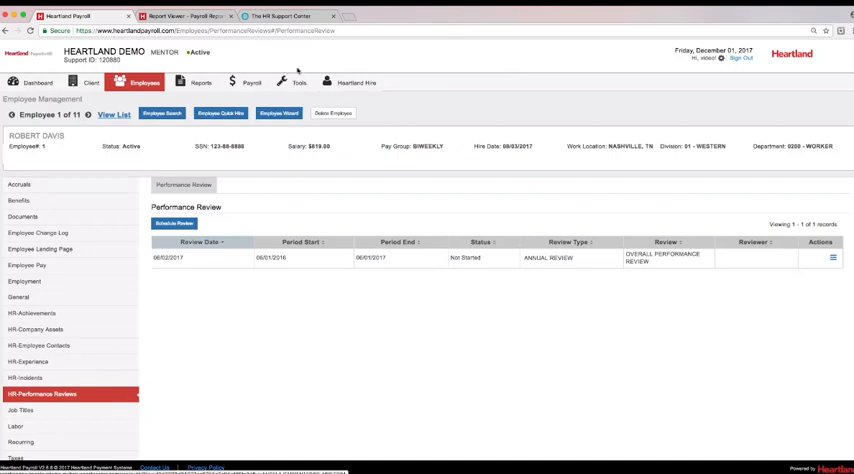
click(280, 16)
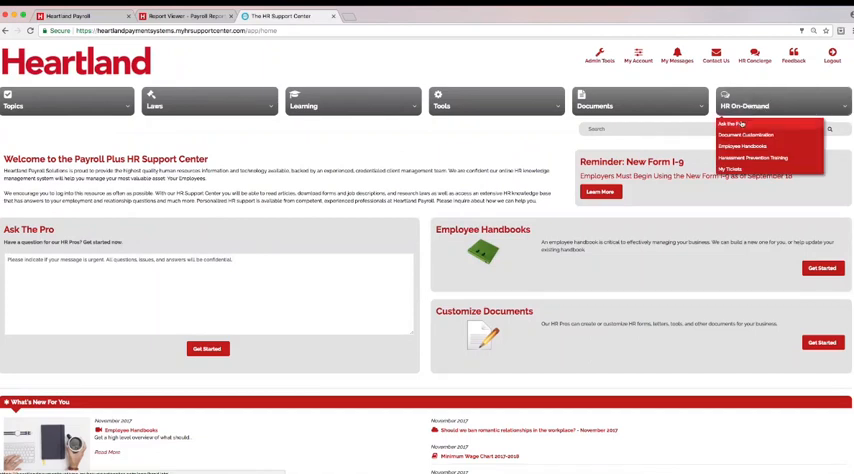
Step: Visit the Ask the Pro form, then the Customize Documents request form via HR On-Demand
click(732, 124)
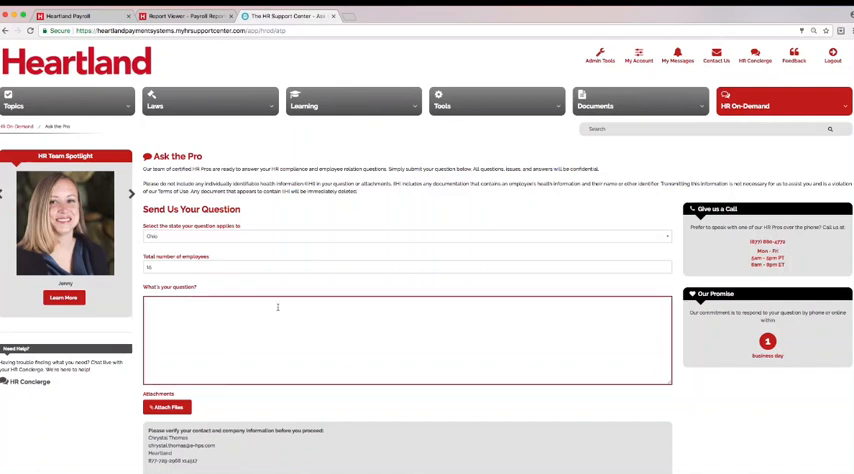
click(276, 308)
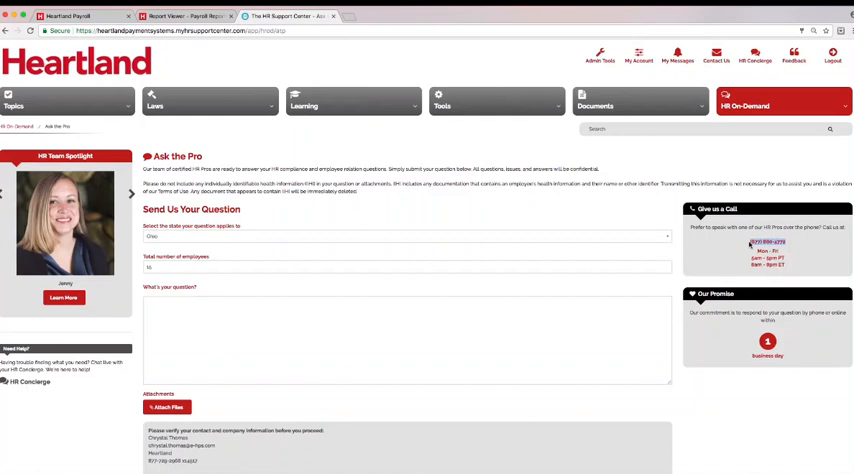
click(600, 56)
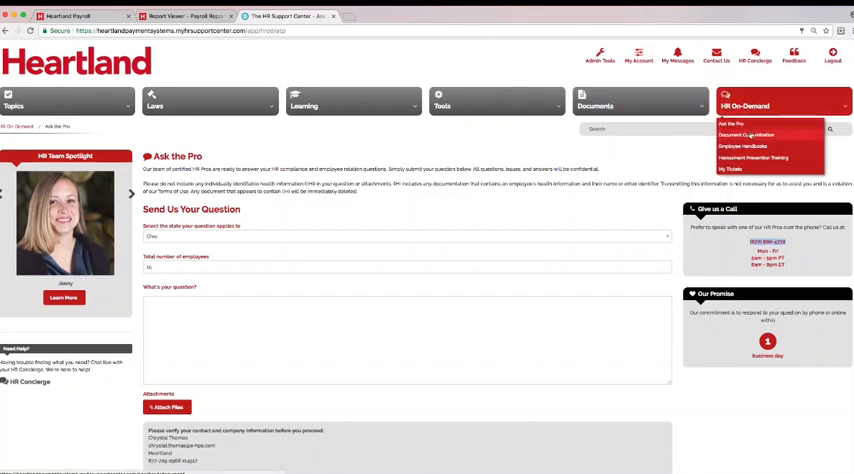
click(746, 136)
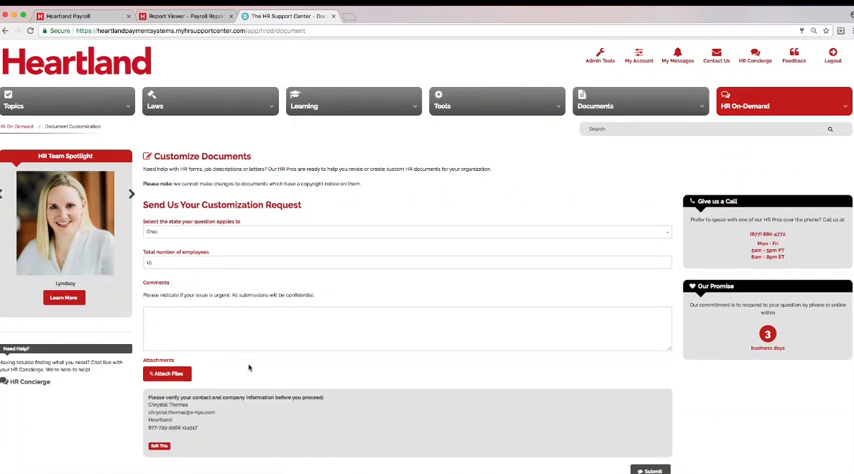
Step: Reach the Employee Handbook Wizard from the HR On-Demand menu
click(782, 104)
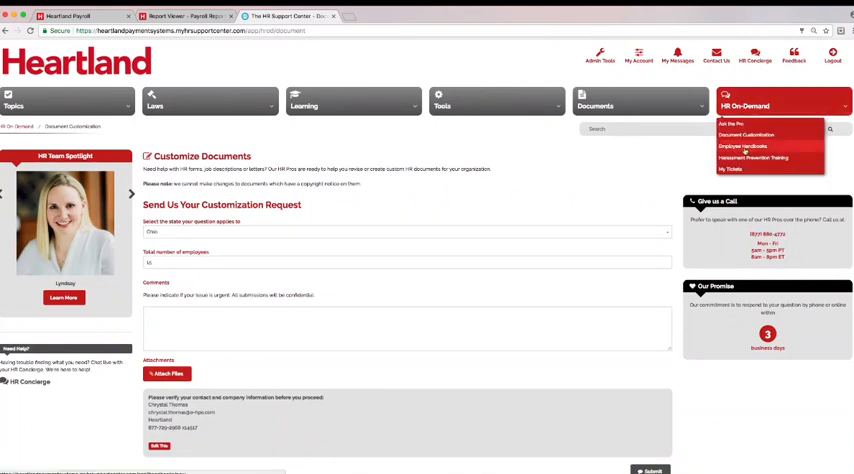
click(404, 320)
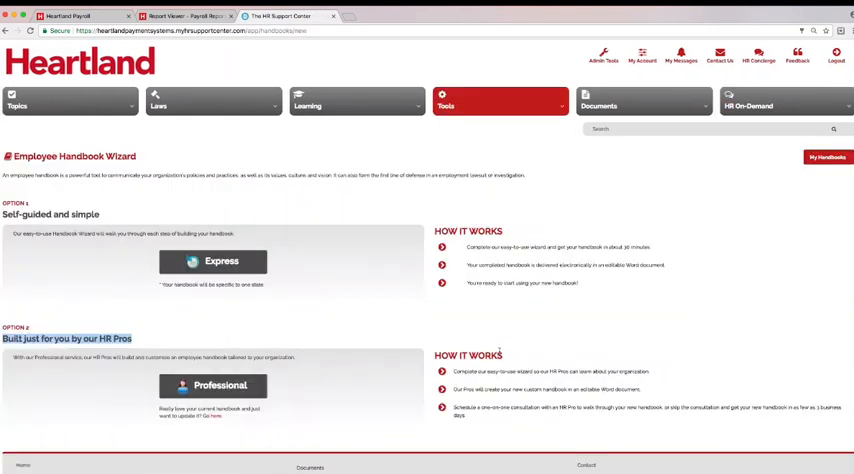
mouse_move(496, 324)
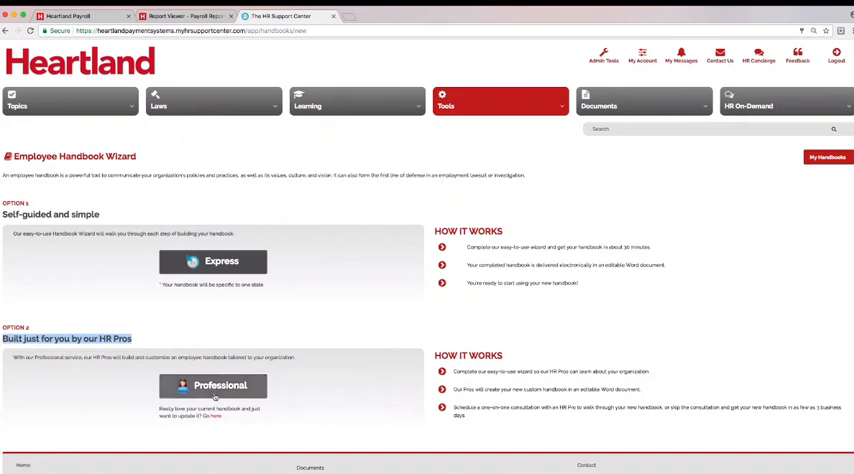
mouse_move(384, 384)
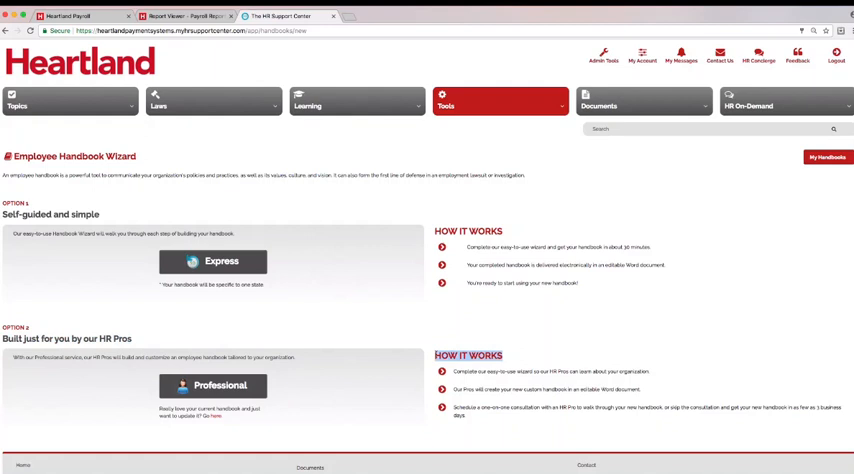
Step: View the live harassment prevention training page, then the Diversity & Discrimination topic
click(776, 104)
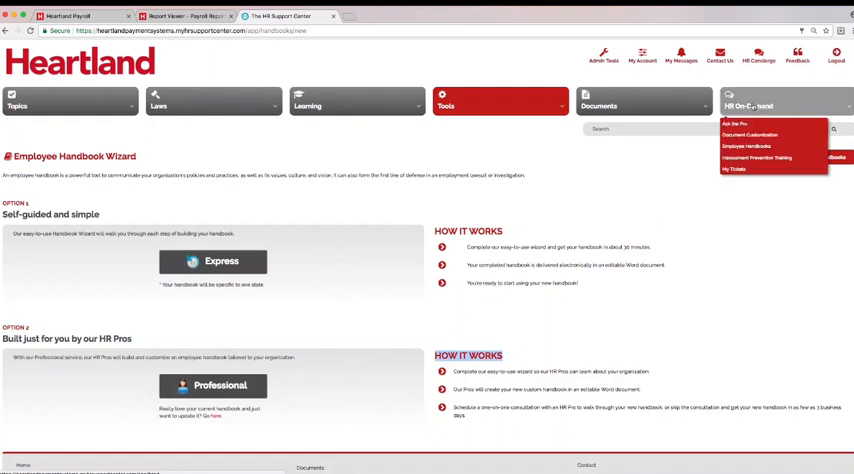
click(756, 158)
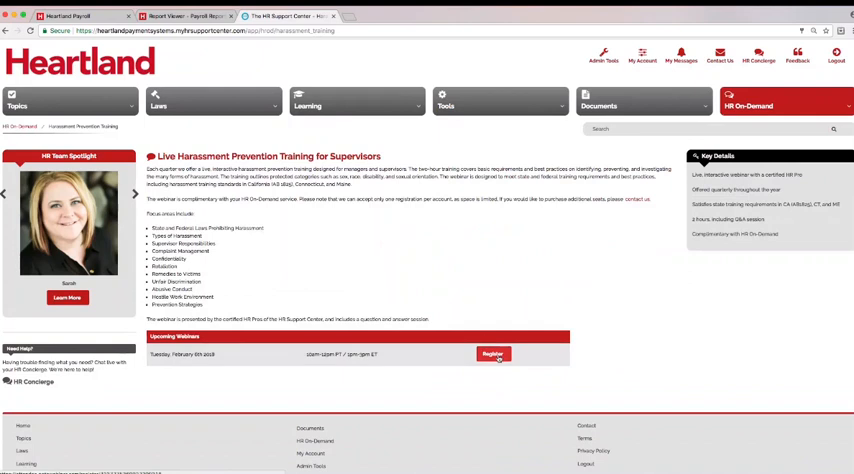
click(68, 104)
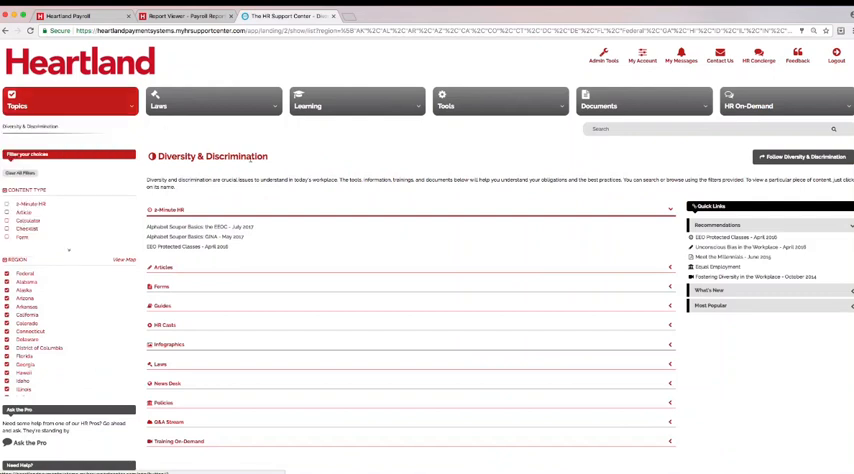
Step: Expand the Articles and Guides lists under the Diversity & Discrimination topic and scroll through them
click(670, 268)
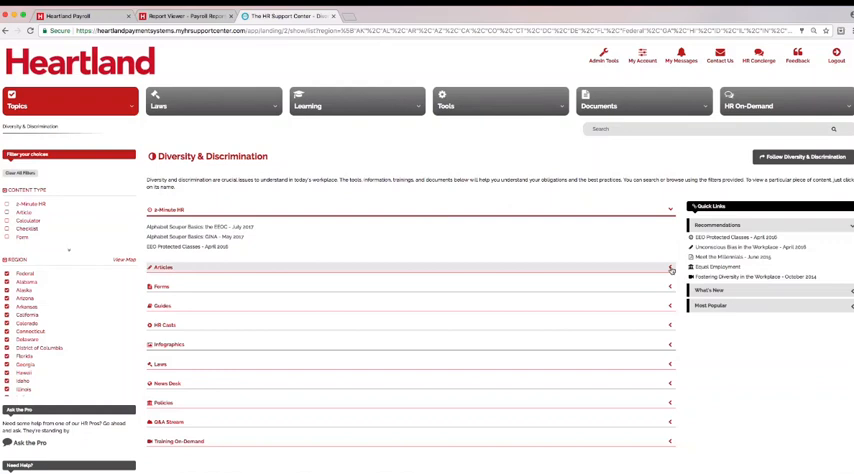
click(160, 268)
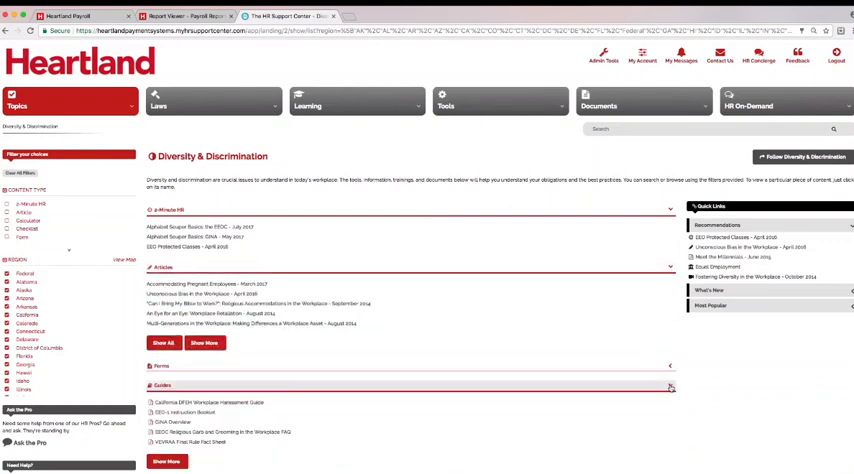
scroll(down, 3)
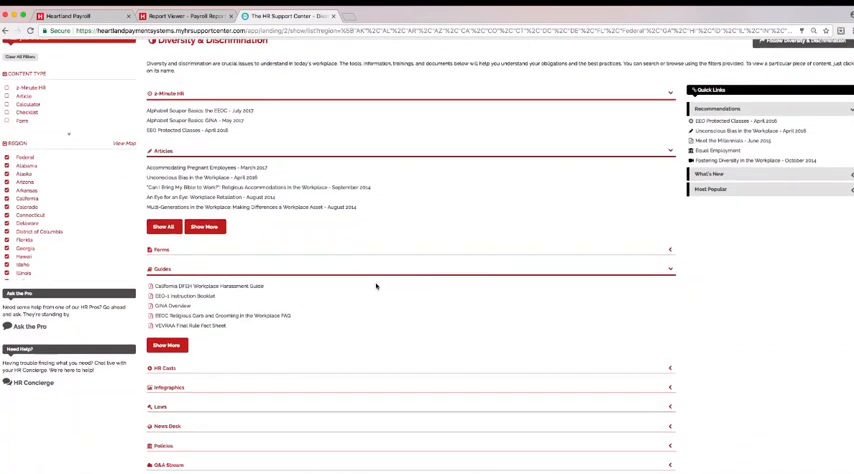
scroll(down, 3)
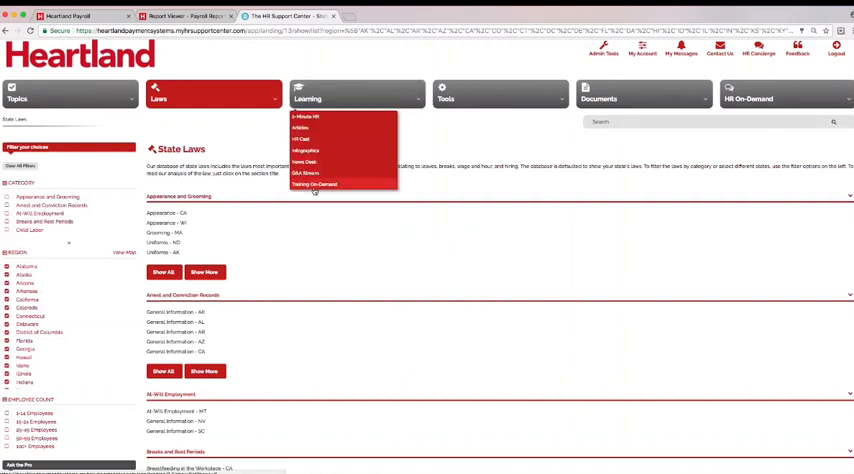
Step: Browse Training On-Demand, then the 2-Minute HR page through to its next page of entries
click(316, 184)
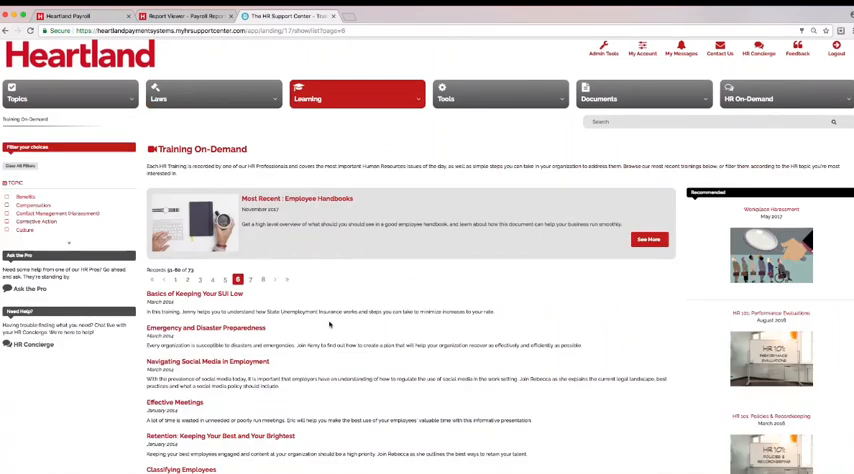
click(174, 280)
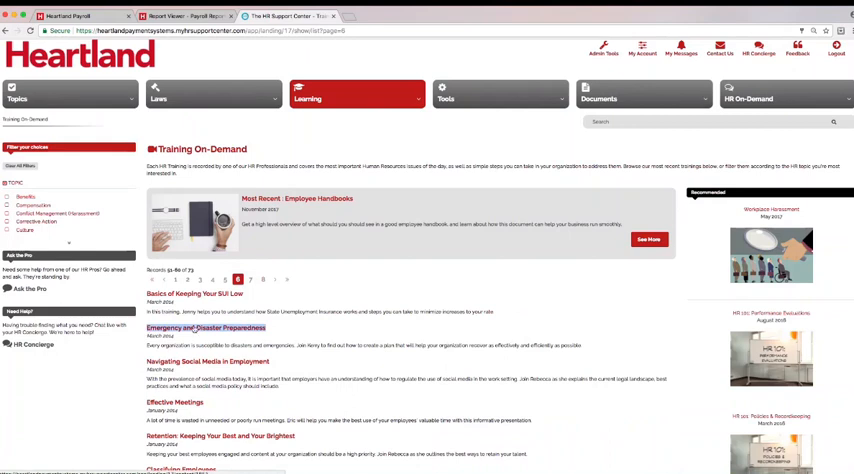
scroll(down, 3)
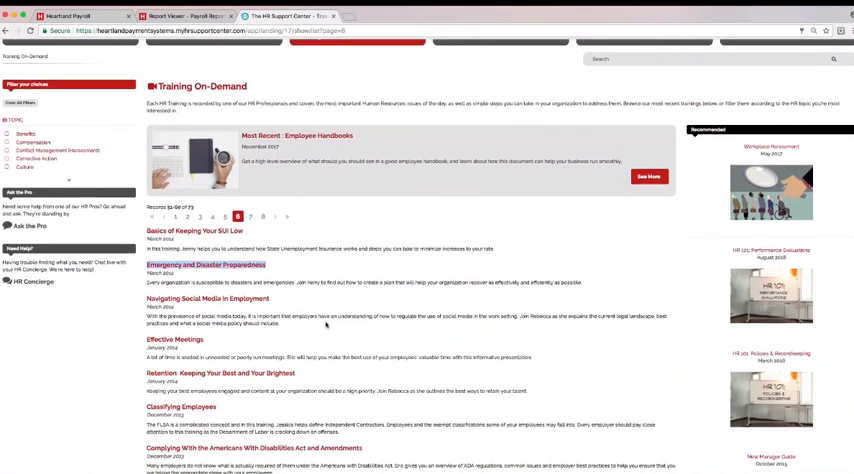
scroll(down, 3)
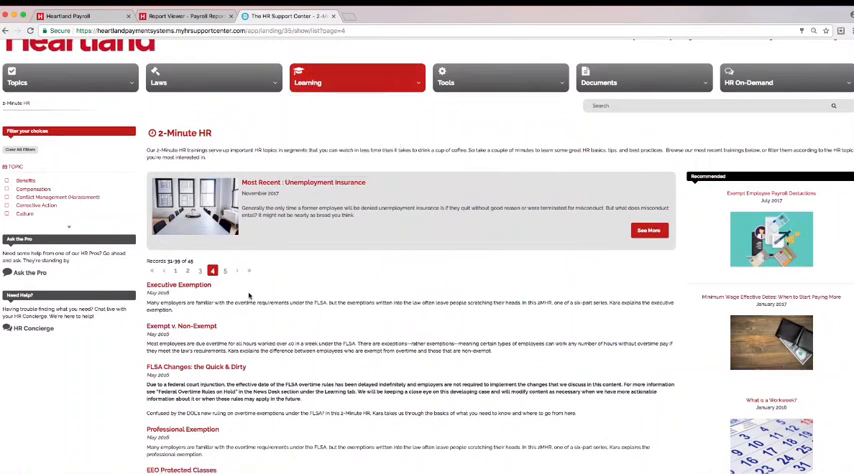
scroll(down, 3)
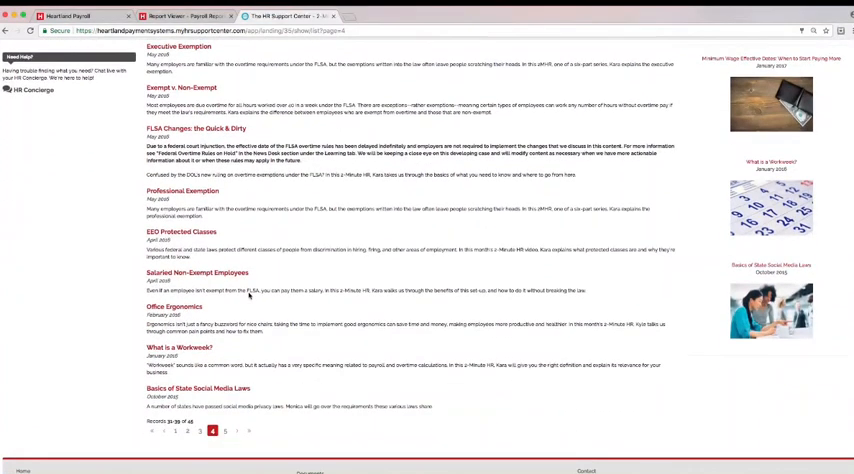
click(196, 388)
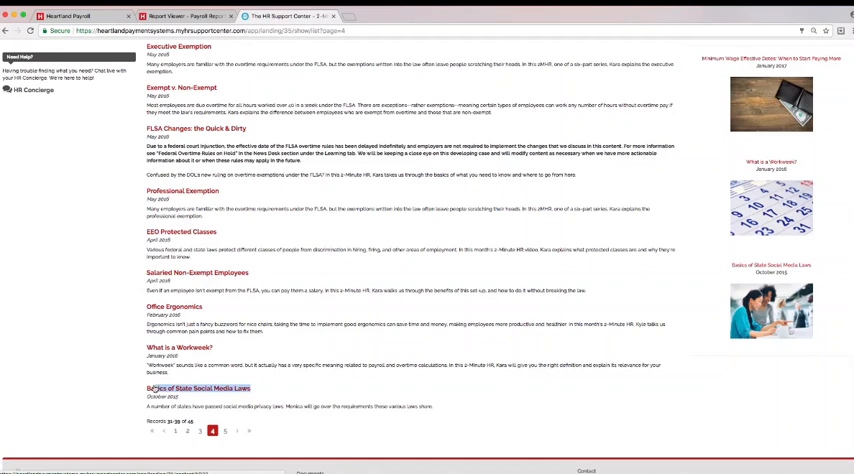
mouse_move(320, 132)
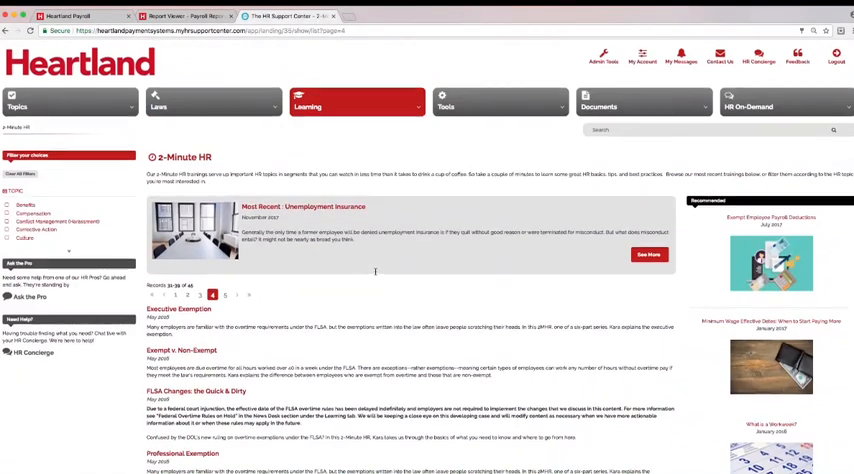
Step: Bring up the Learning Articles listing, then move on to the Forms library
click(356, 104)
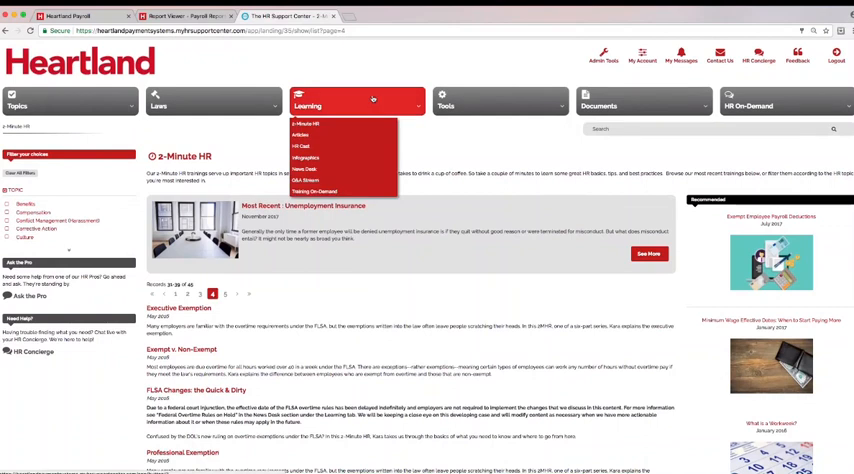
click(304, 124)
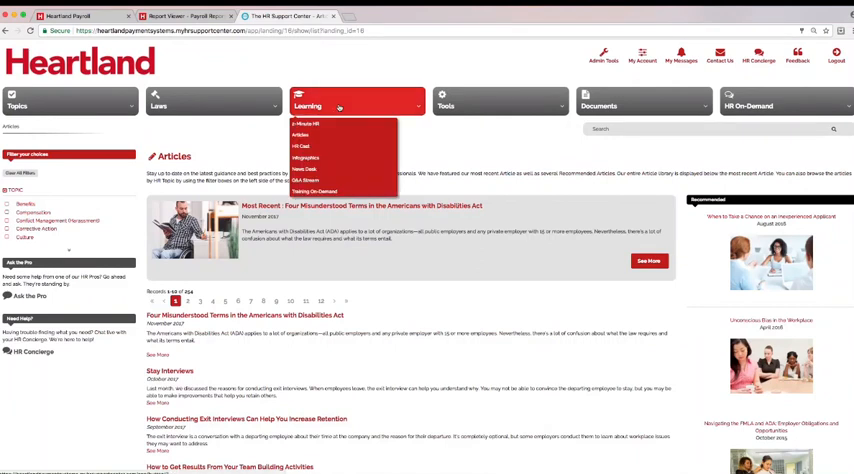
click(304, 158)
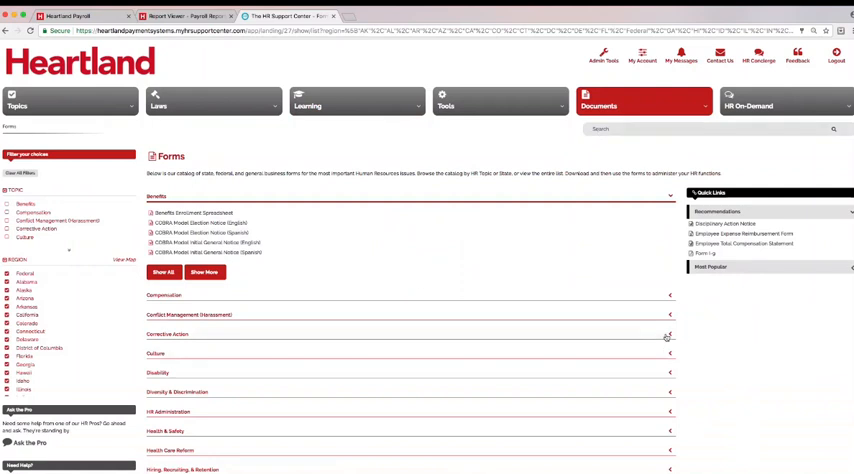
Step: Expand a forms category and preview the Disciplinary Action Notice form
click(166, 334)
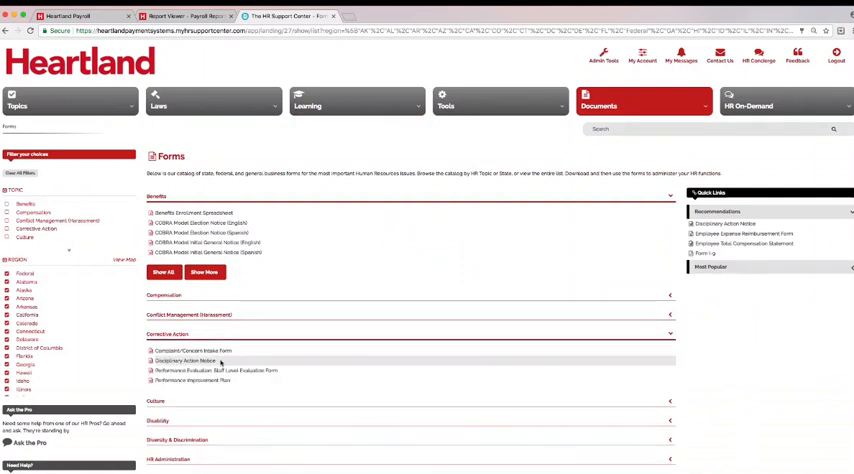
click(184, 360)
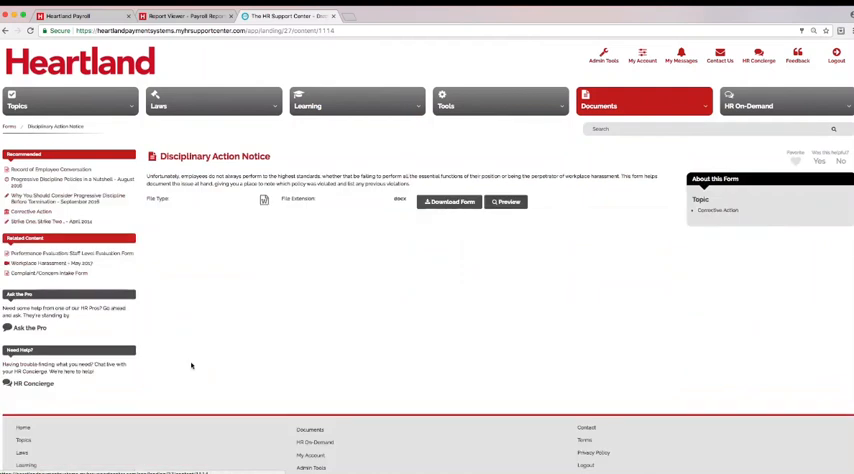
click(504, 202)
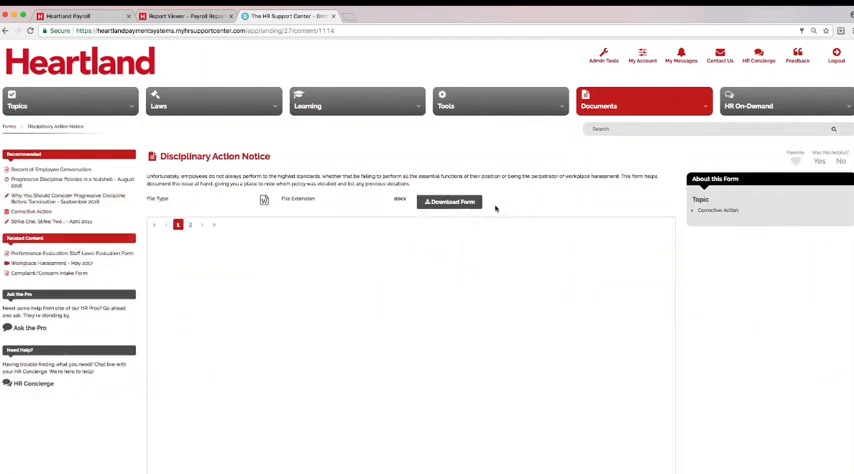
scroll(down, 3)
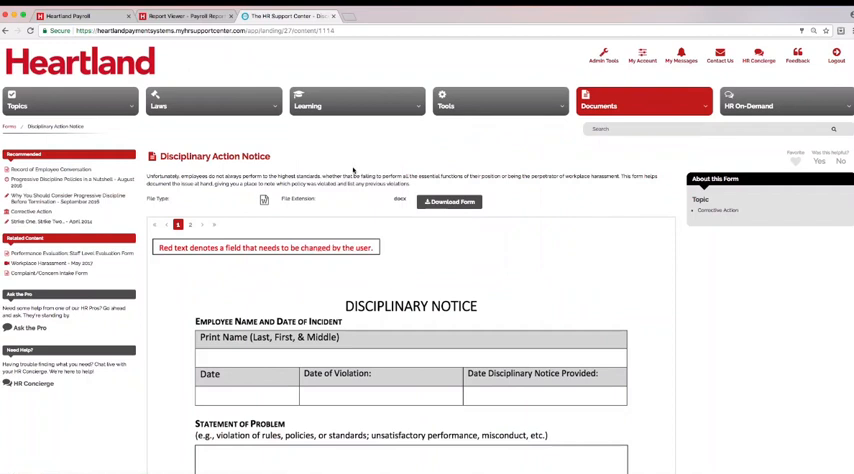
mouse_move(388, 170)
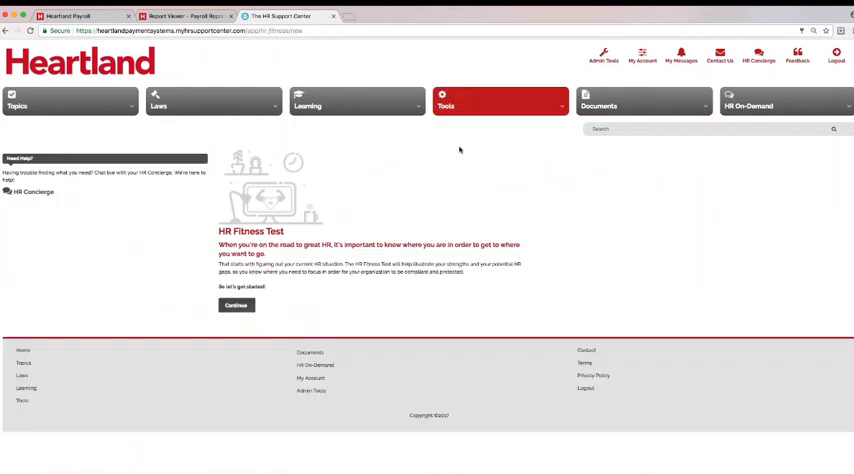
Step: Continue into the HR Fitness Test, confirm contact details and begin the test
click(236, 304)
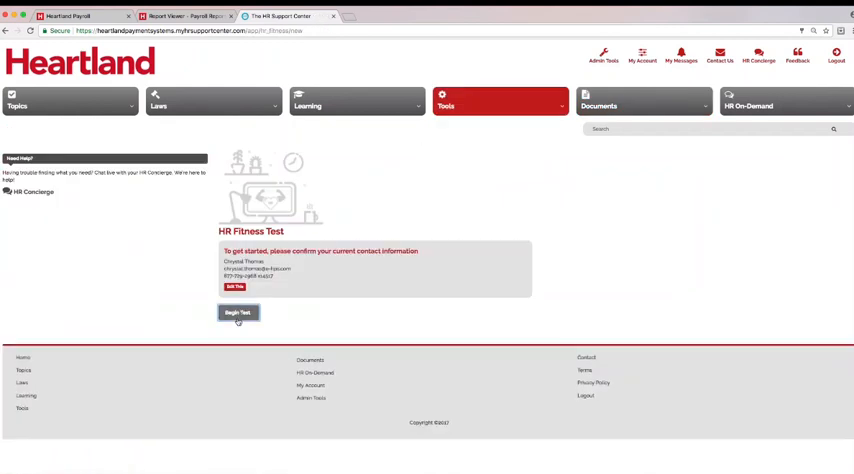
click(238, 312)
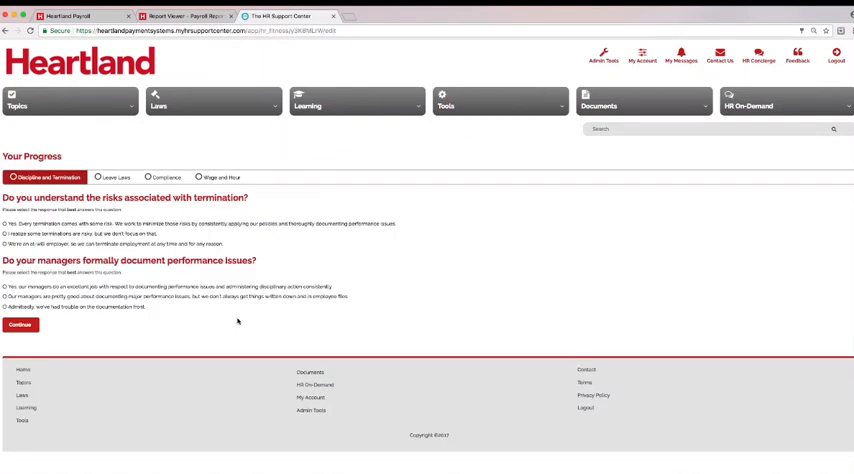